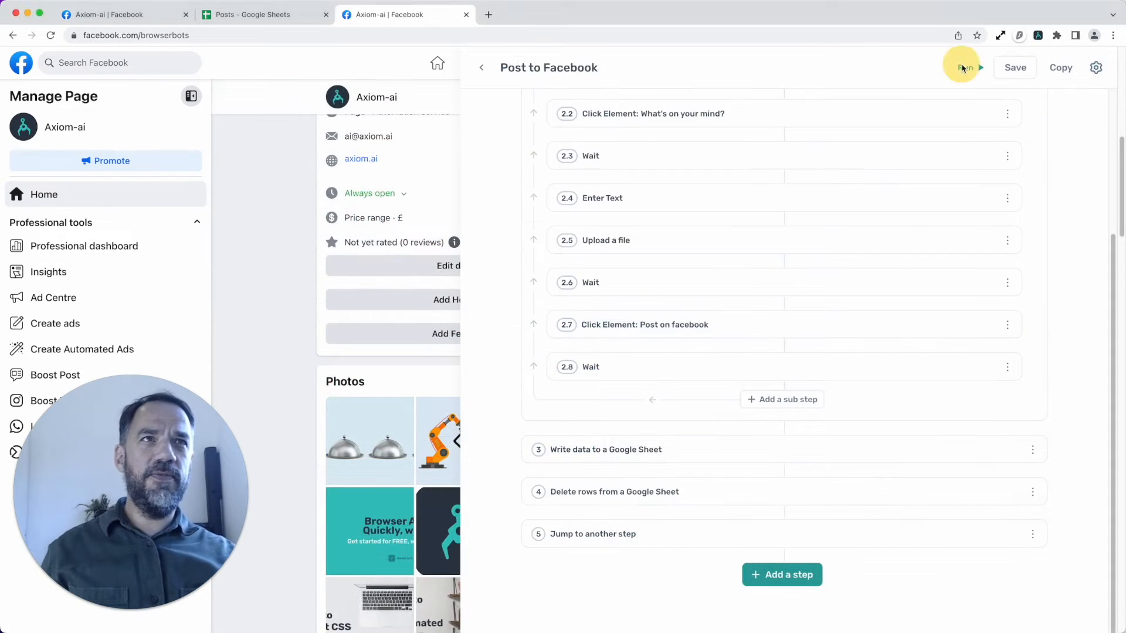
# Step: Run the Post to Facebook bot through the desktop app
pyautogui.click(965, 67)
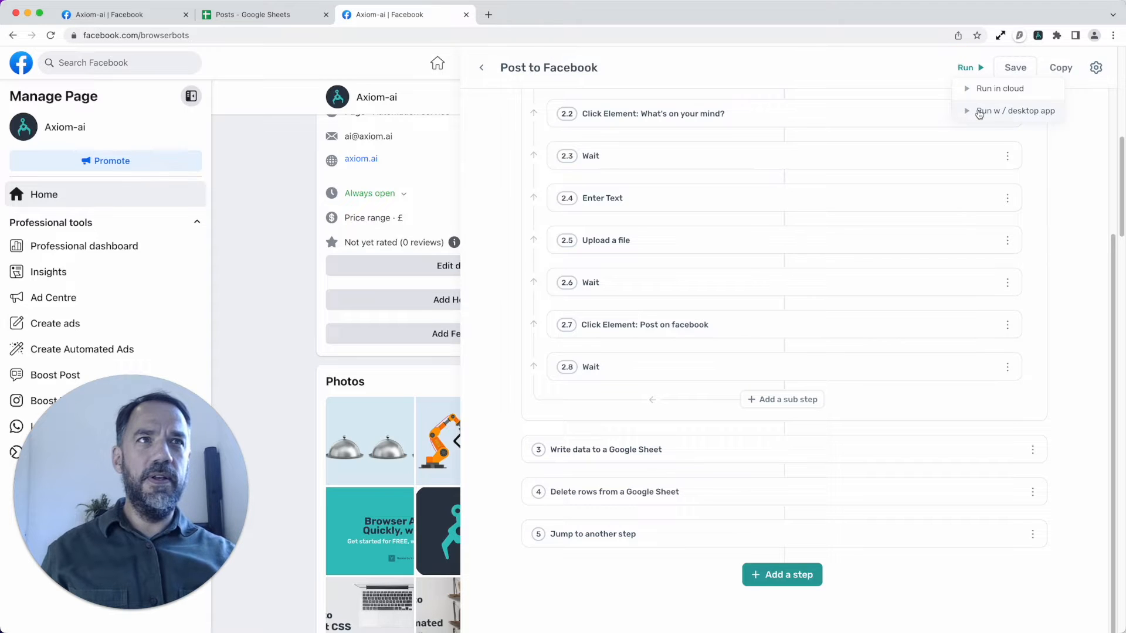
pyautogui.click(1014, 110)
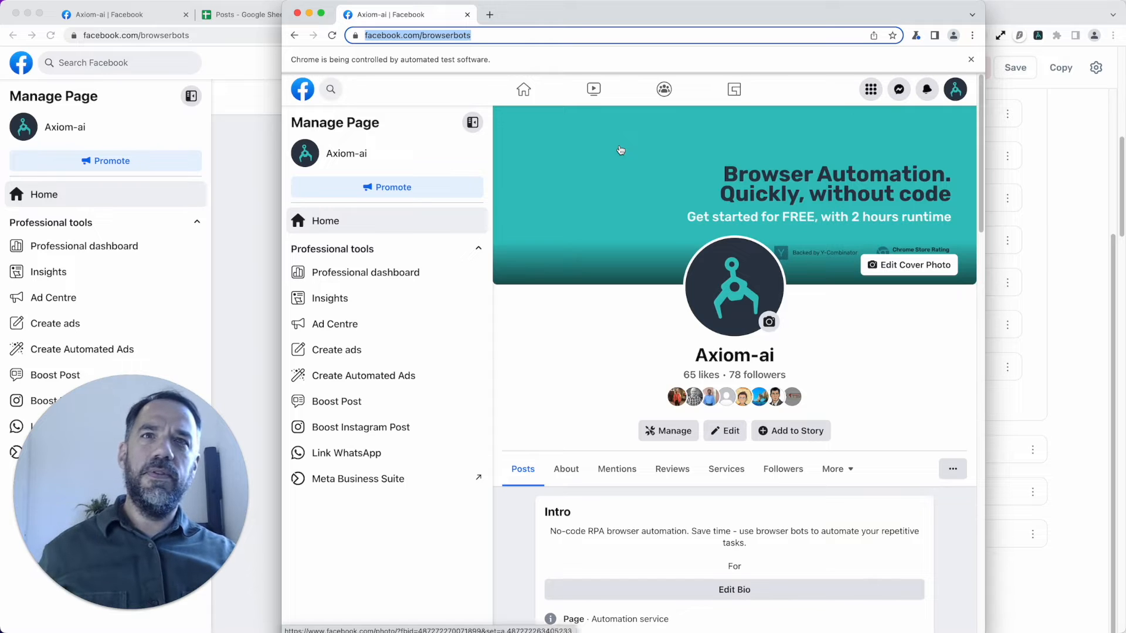
# Step: Compose a page post reading 'test#rpa', attach the axiom.ai image and publish it
pyautogui.scroll(-3)
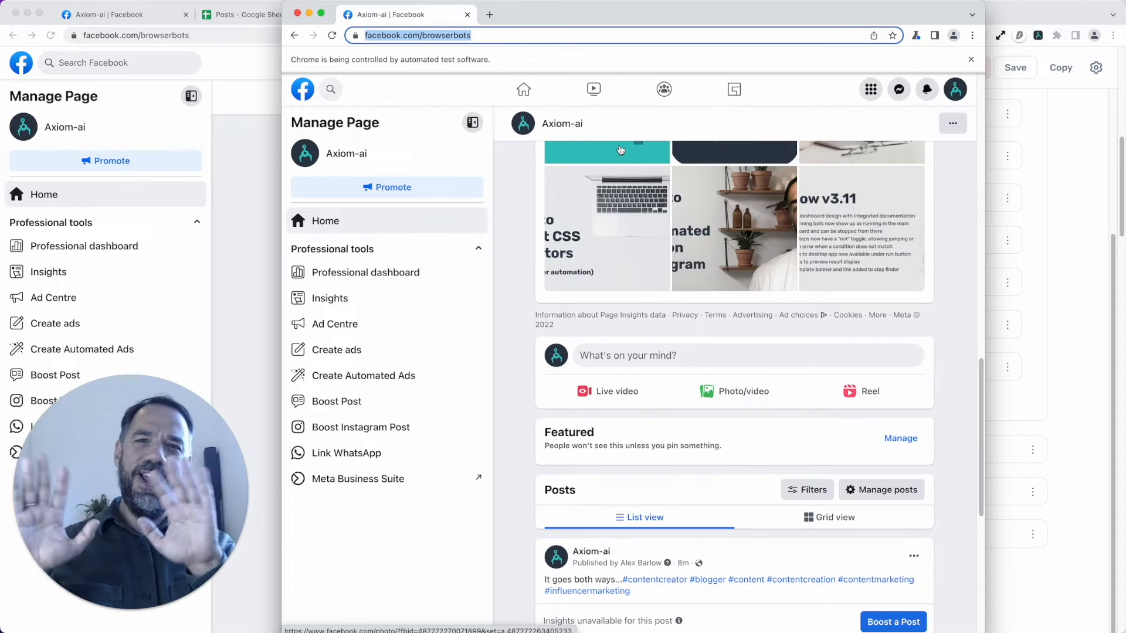
pyautogui.click(747, 354)
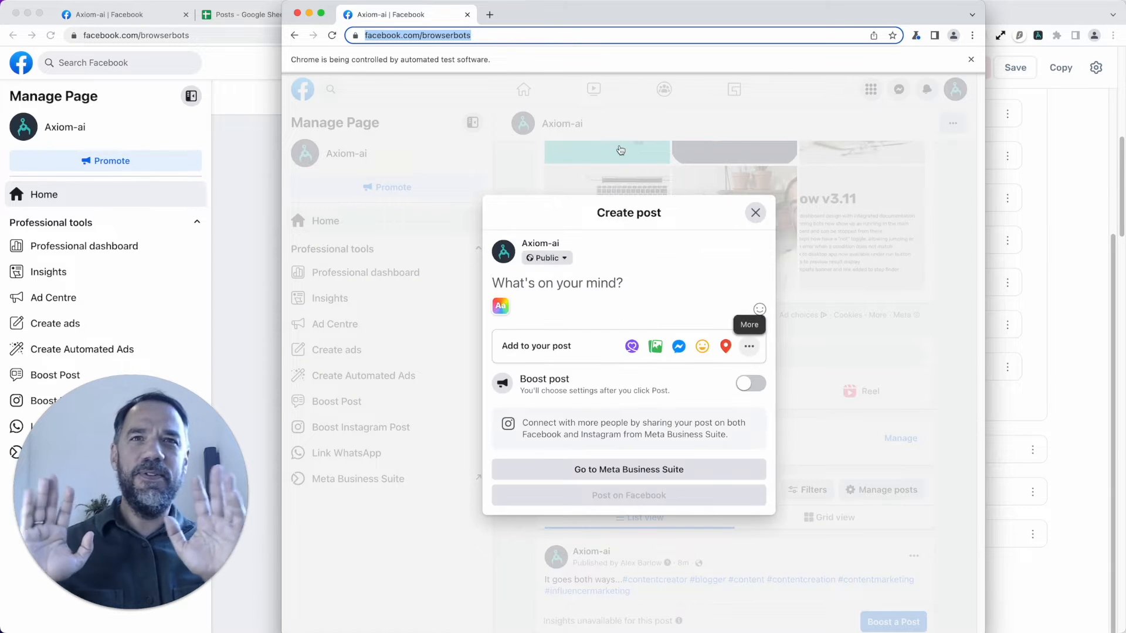
pyautogui.write('test#rpa')
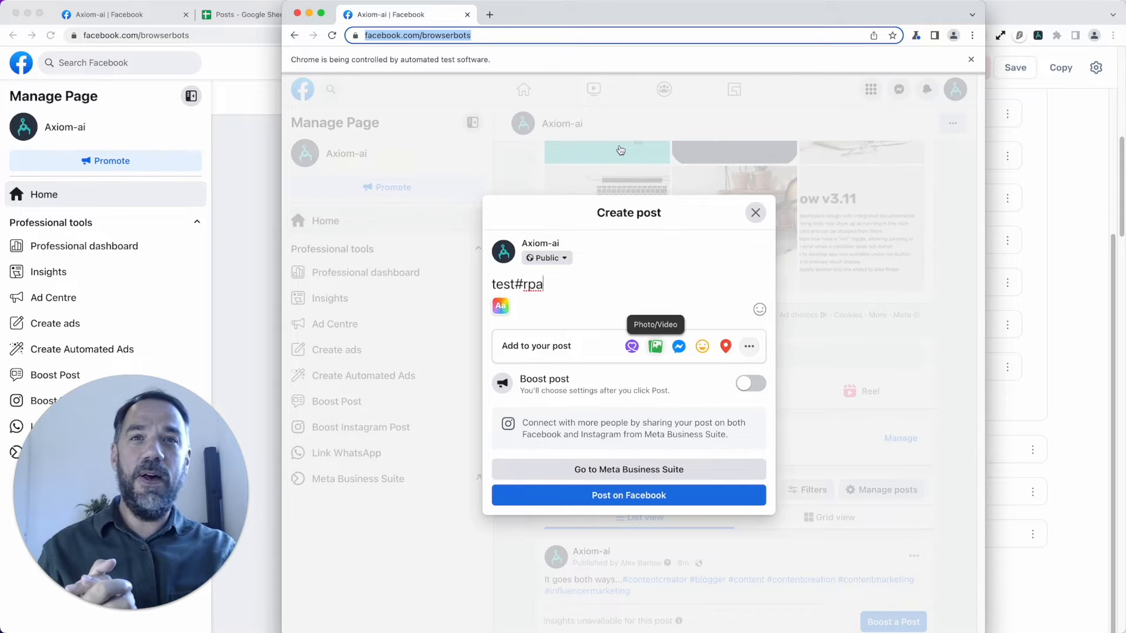
pyautogui.click(654, 346)
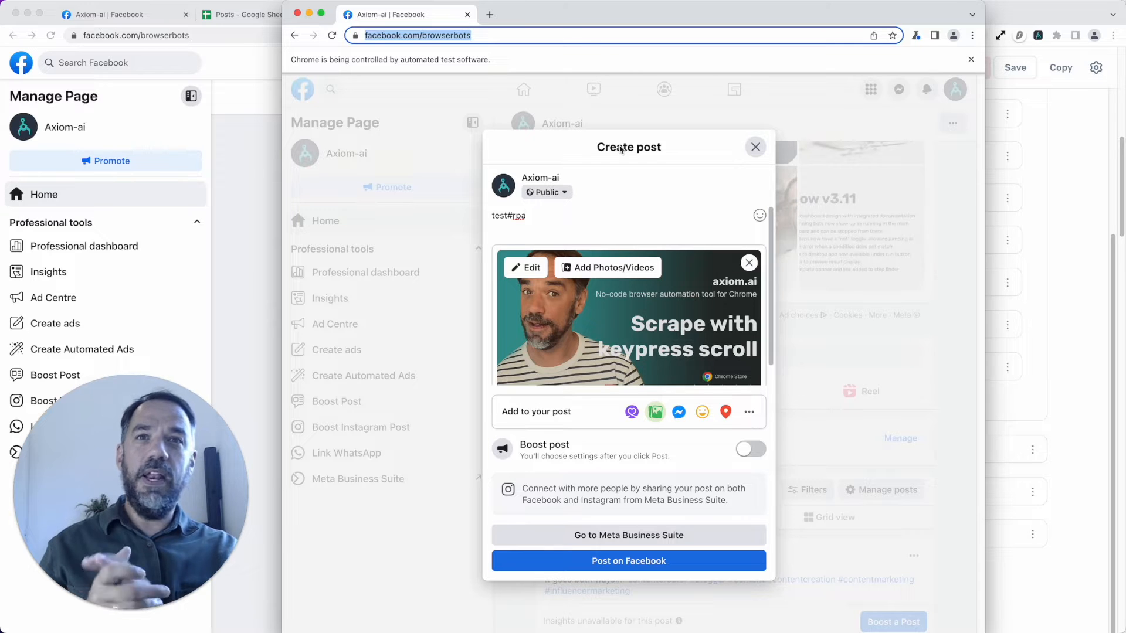
pyautogui.click(628, 561)
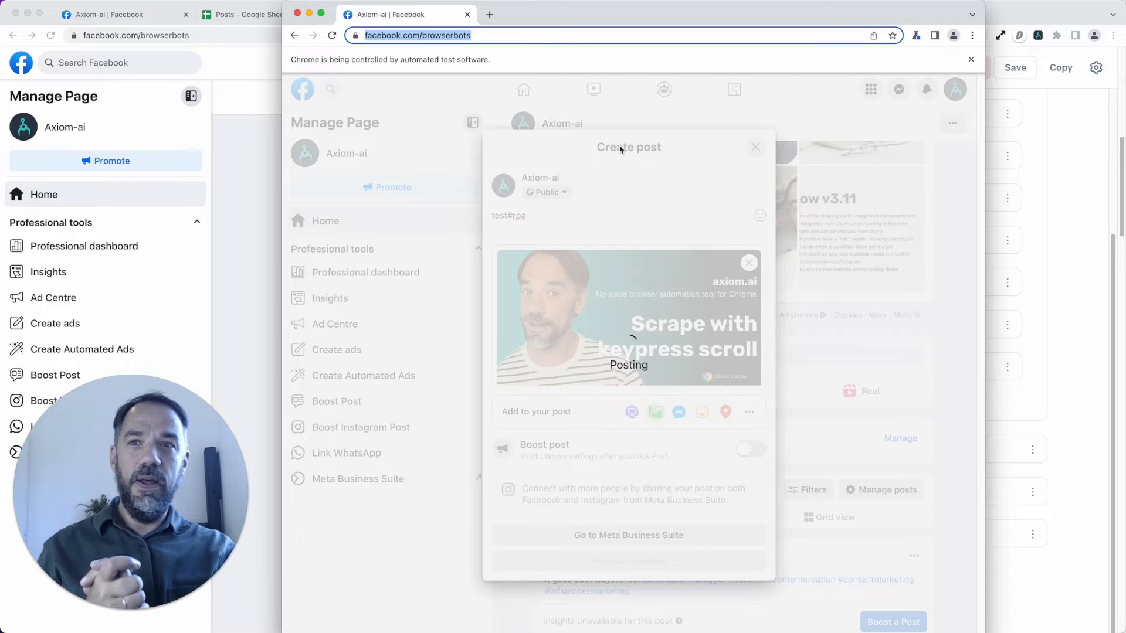
pyautogui.click(755, 148)
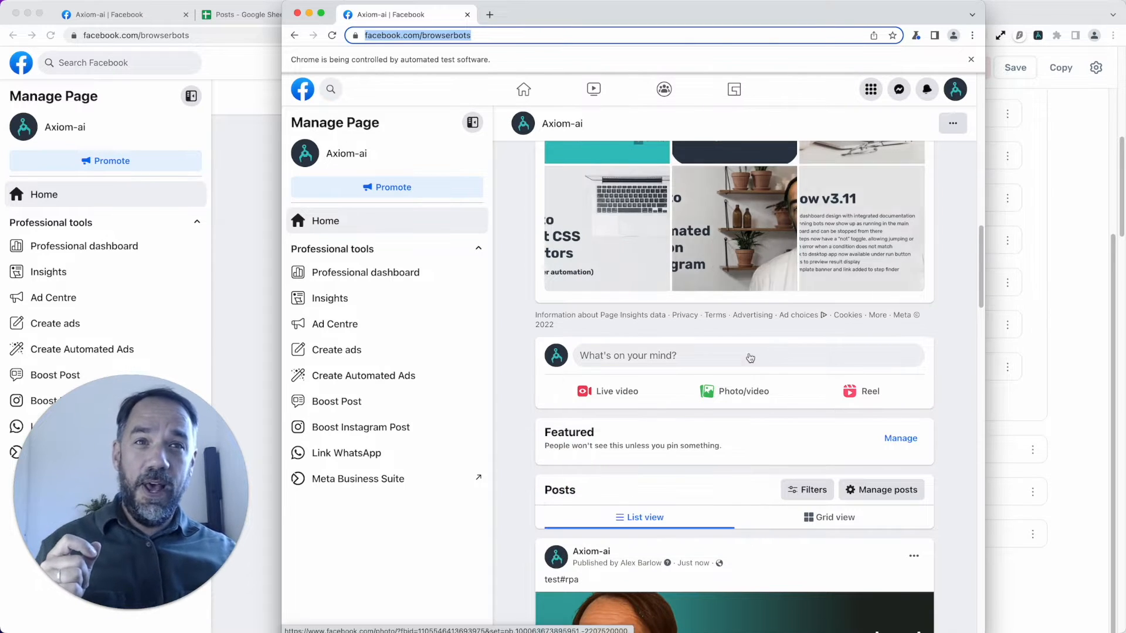
pyautogui.scroll(-3)
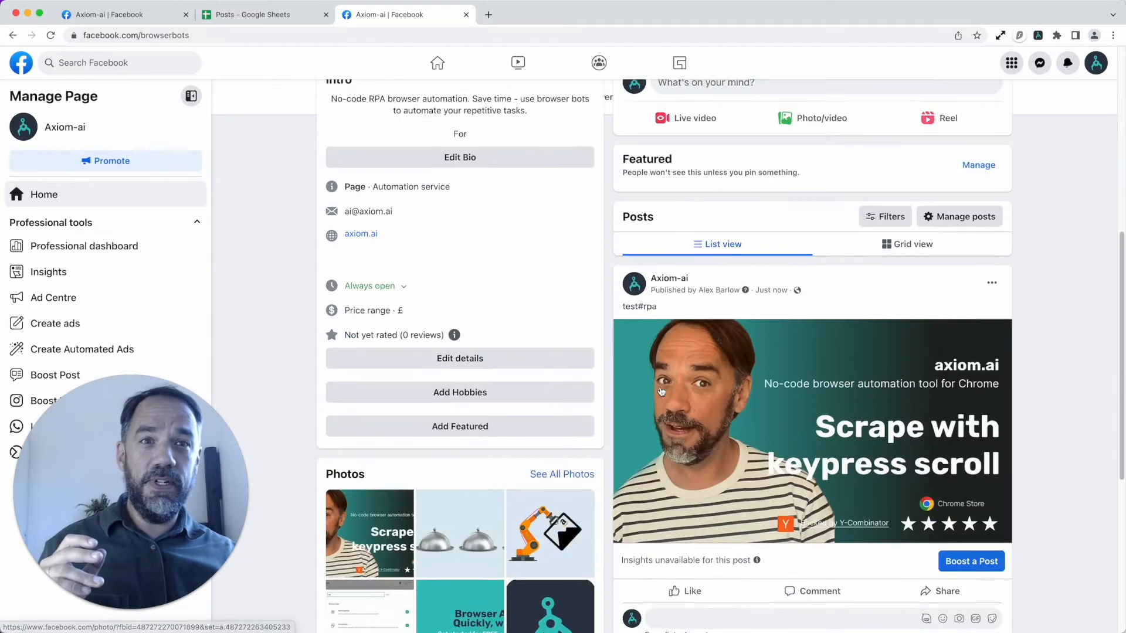
# Step: Scroll the page feed to the newly published test#rpa post
pyautogui.scroll(-3)
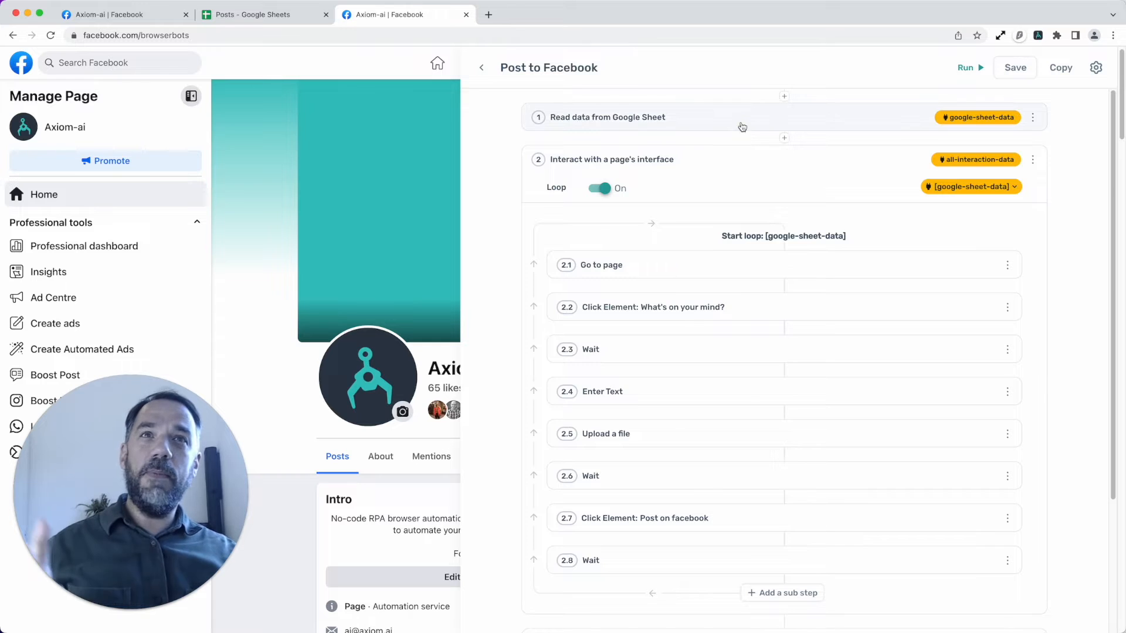
# Step: Expand the Read data from Google Sheet step showing Posts spreadsheet, Post sheet, A1 to AC1
pyautogui.click(608, 117)
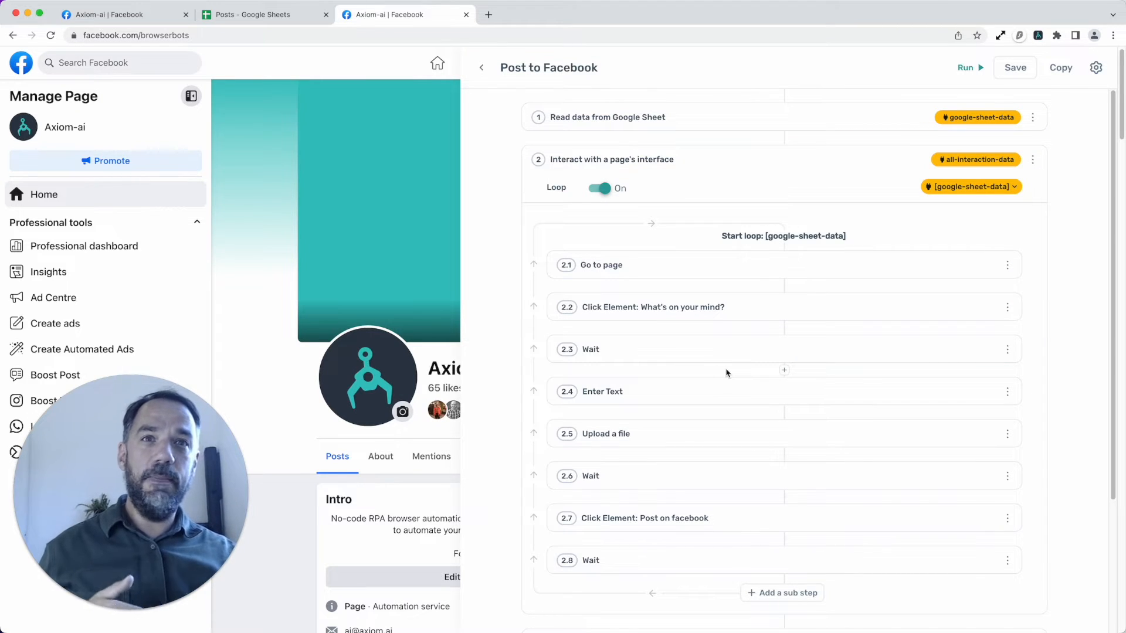
pyautogui.scroll(-3)
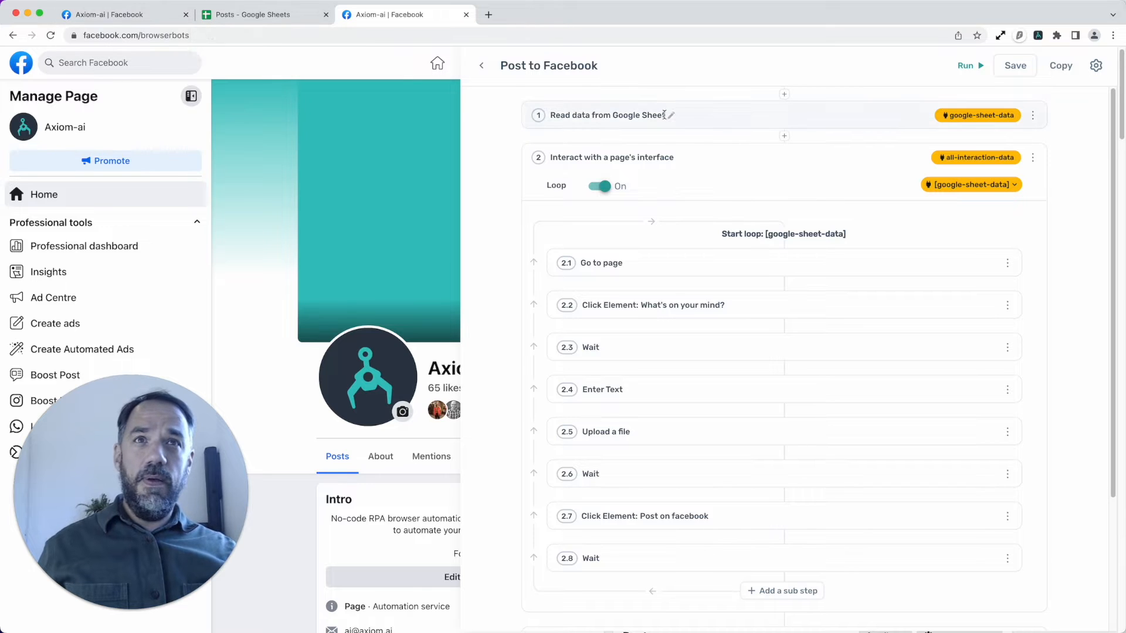
pyautogui.click(607, 115)
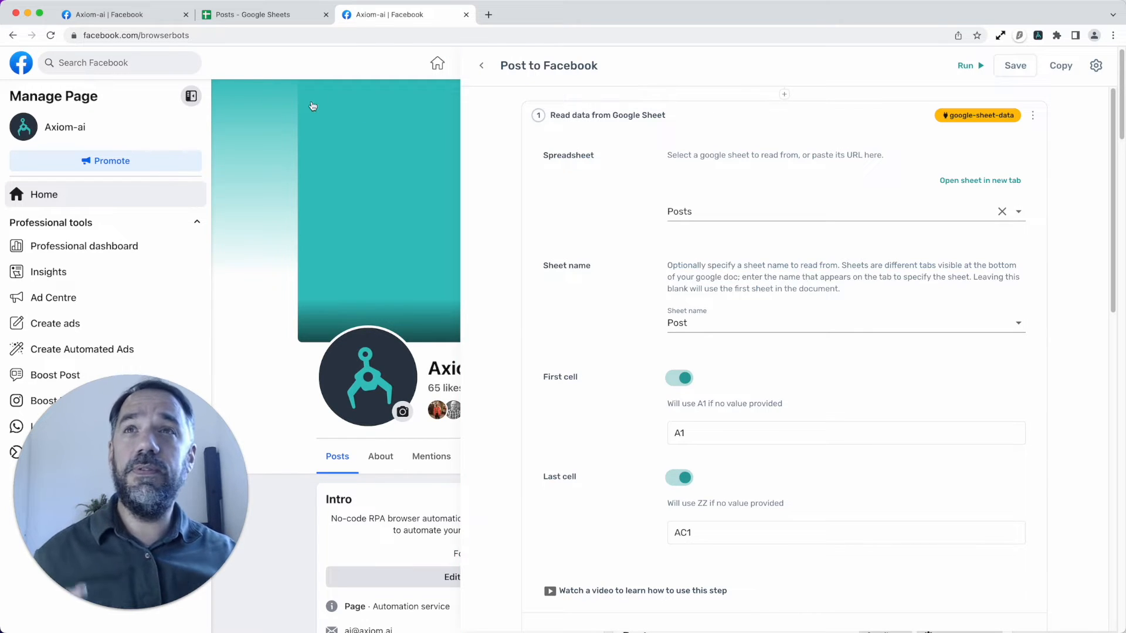
# Step: Review the Posts spreadsheet rows: image path, 'test' text in column B, '#rpa' in column C
pyautogui.click(259, 14)
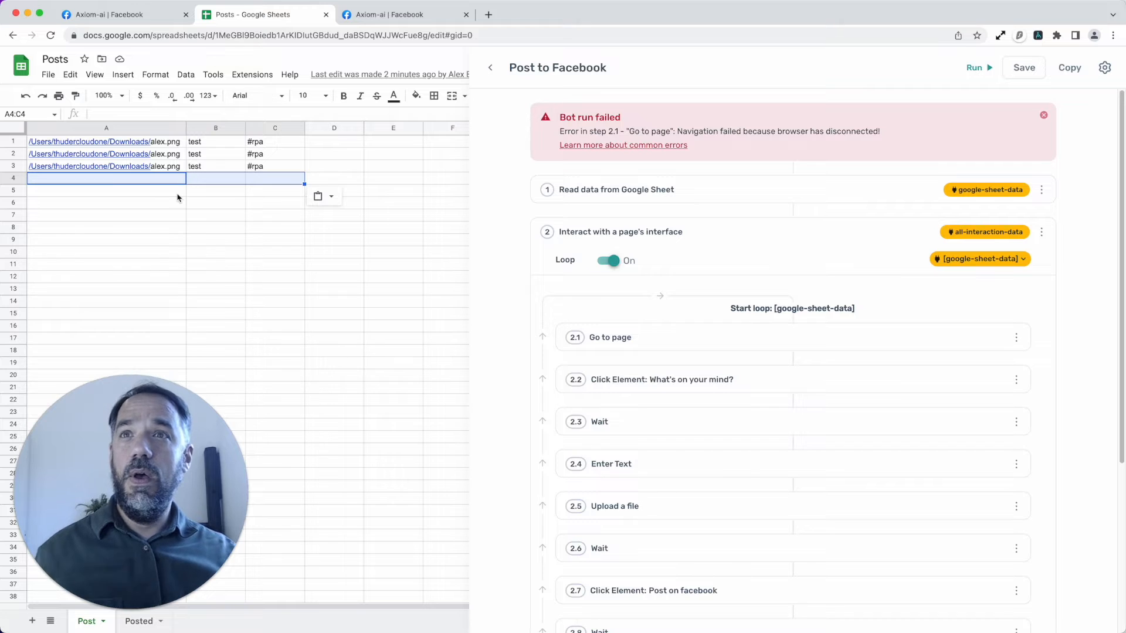
pyautogui.click(216, 165)
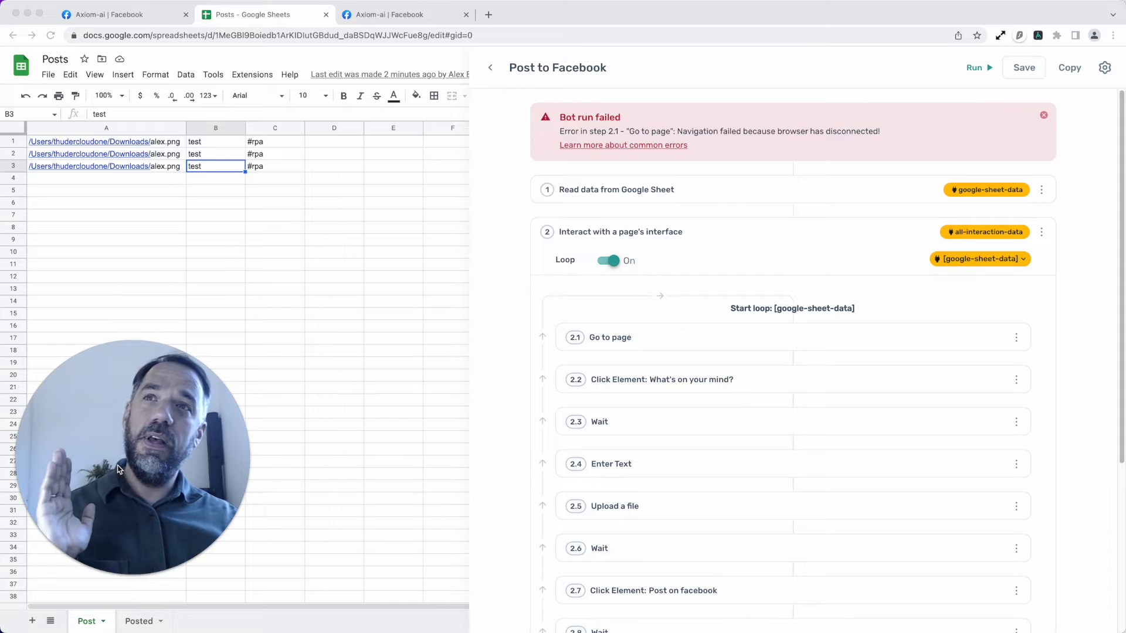
pyautogui.click(139, 622)
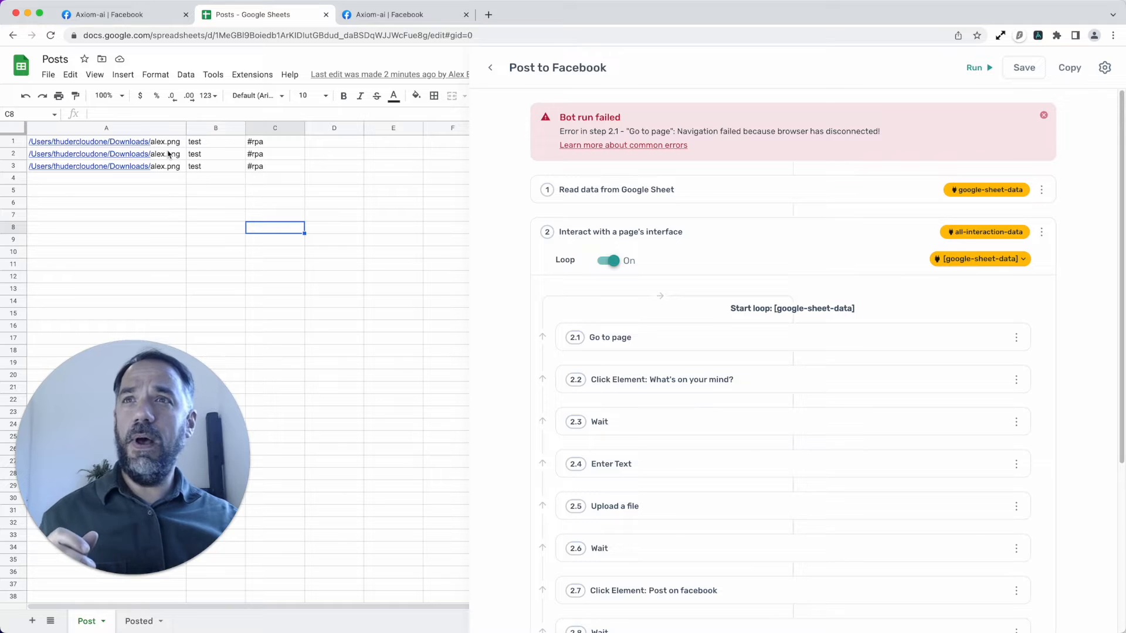
pyautogui.click(104, 140)
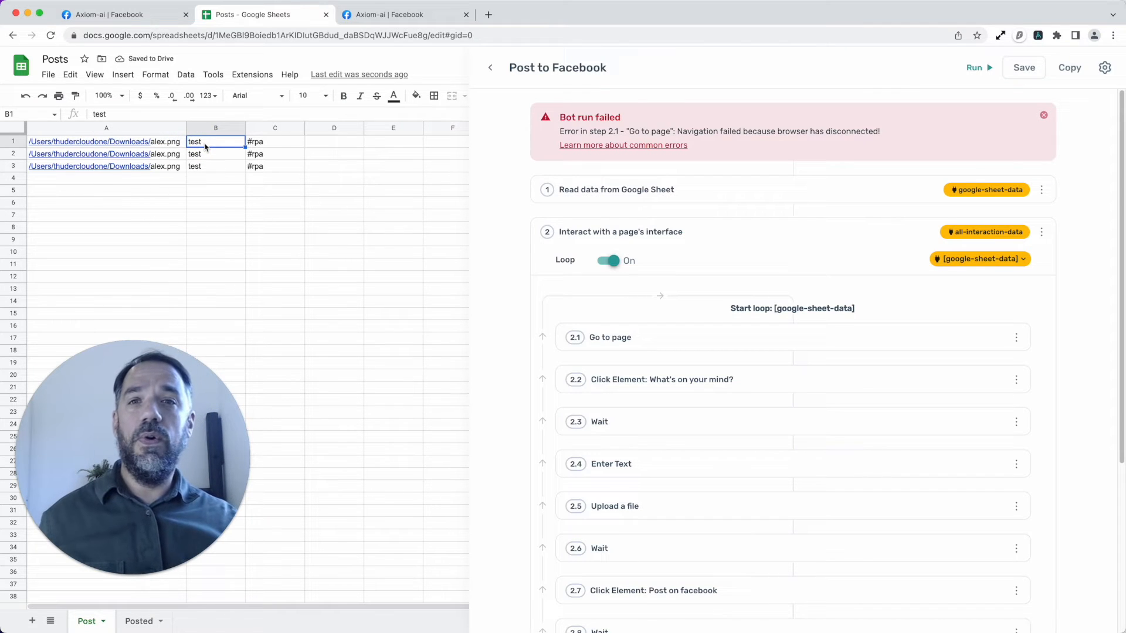
pyautogui.doubleClick(216, 141)
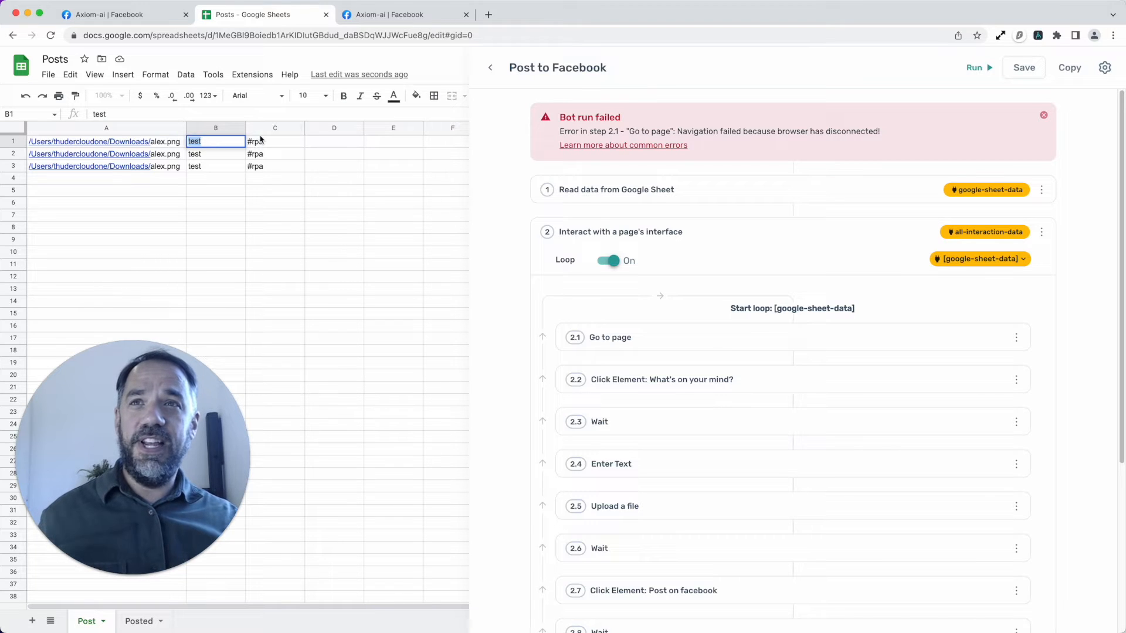
pyautogui.click(275, 141)
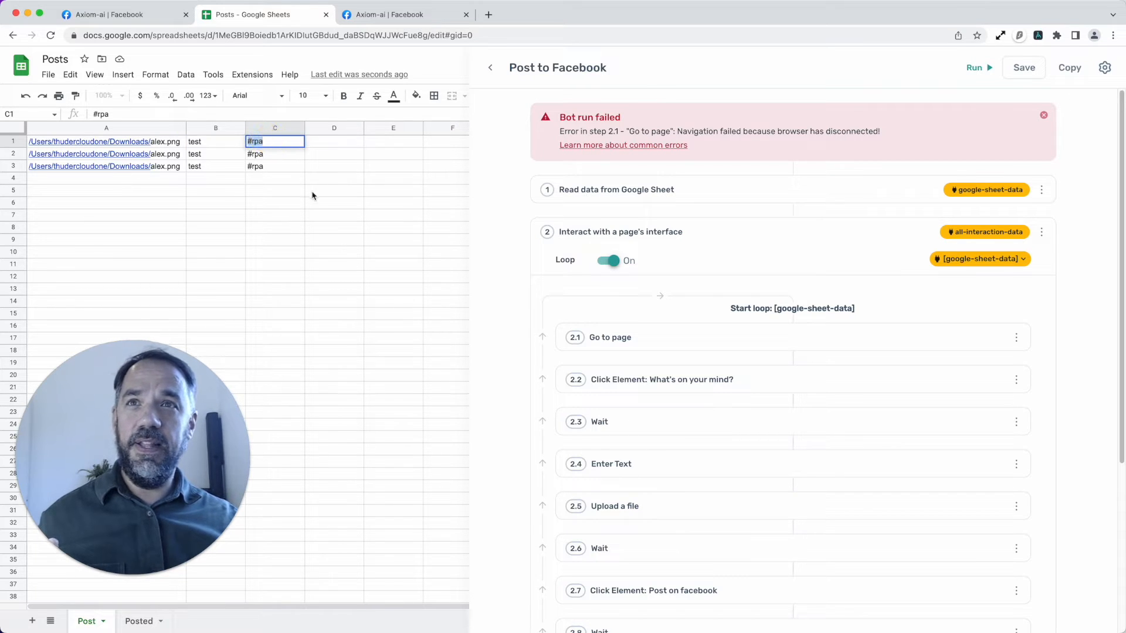
pyautogui.click(334, 190)
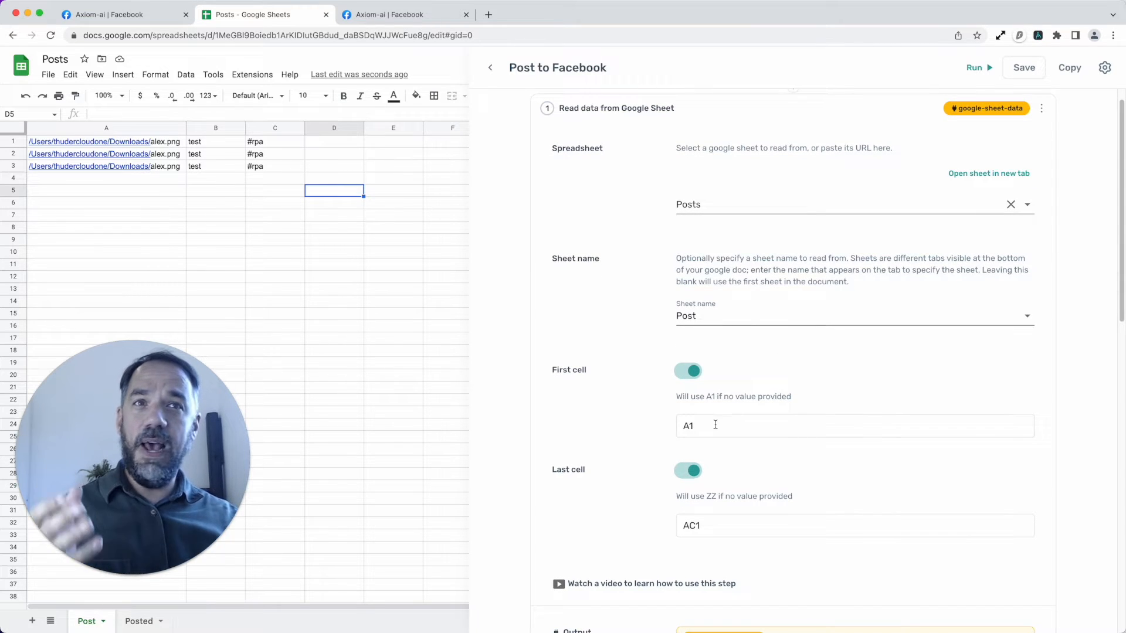
pyautogui.scroll(-3)
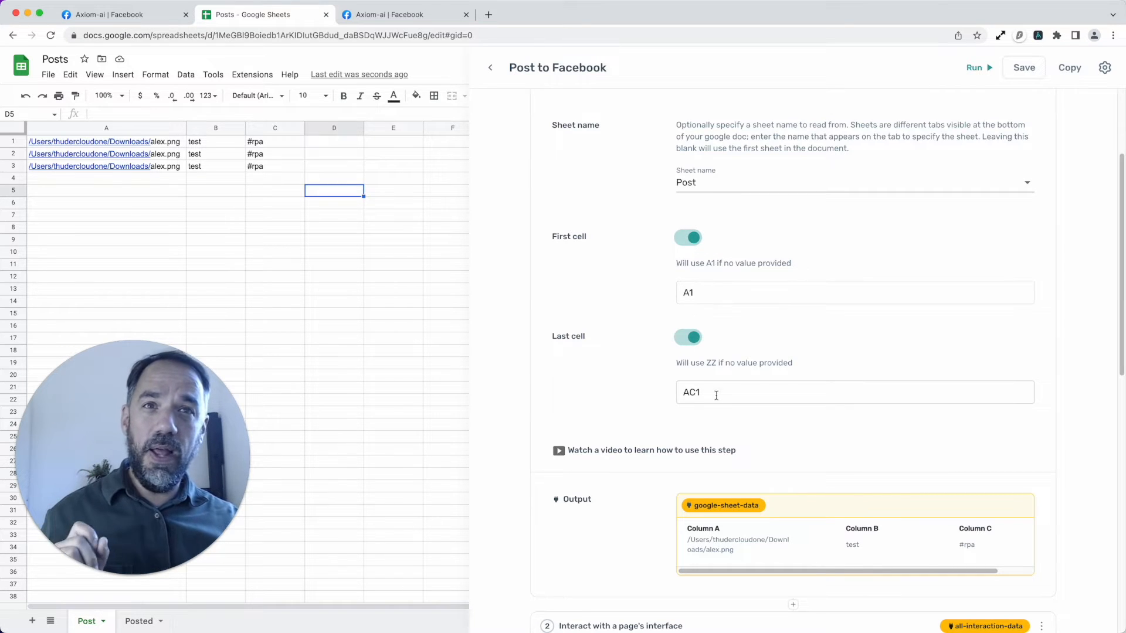
pyautogui.scroll(-3)
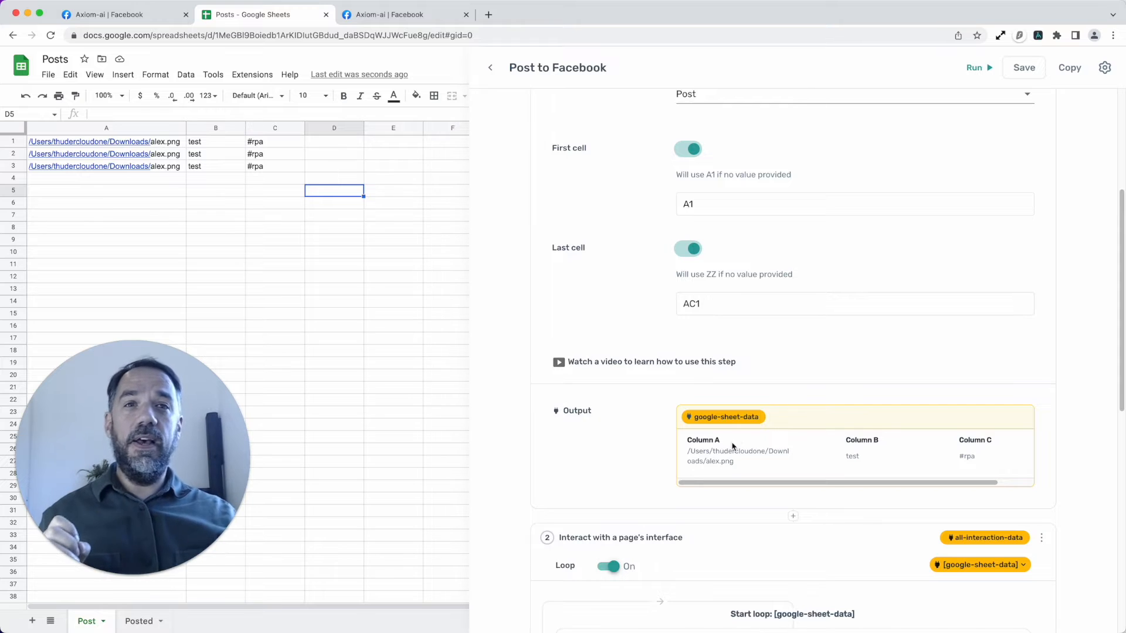
pyautogui.scroll(-3)
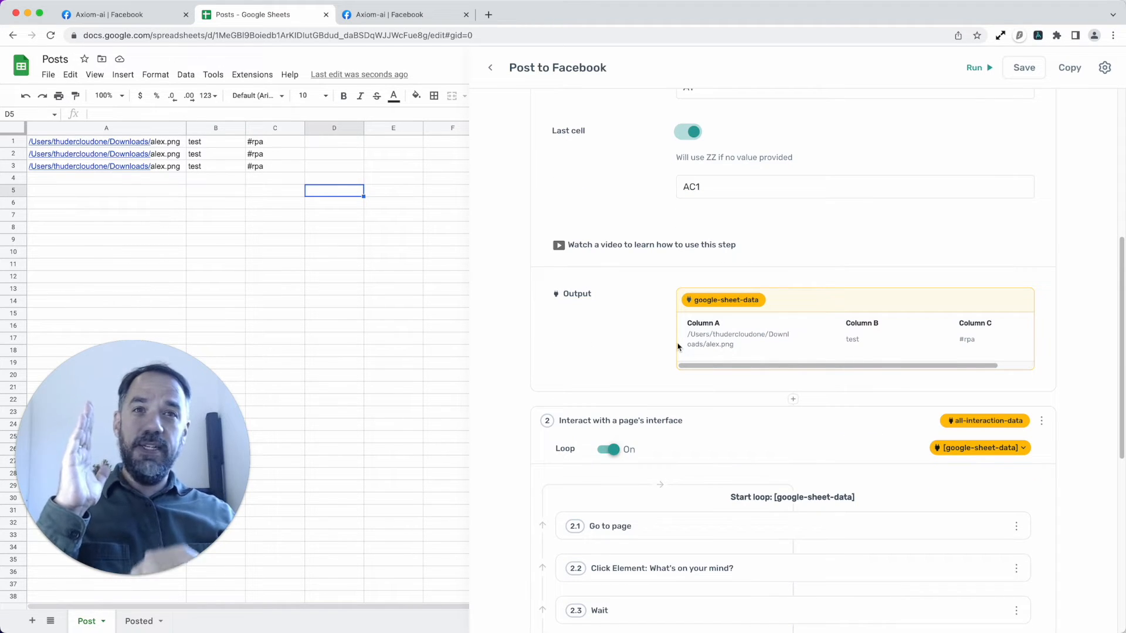
pyautogui.scroll(-3)
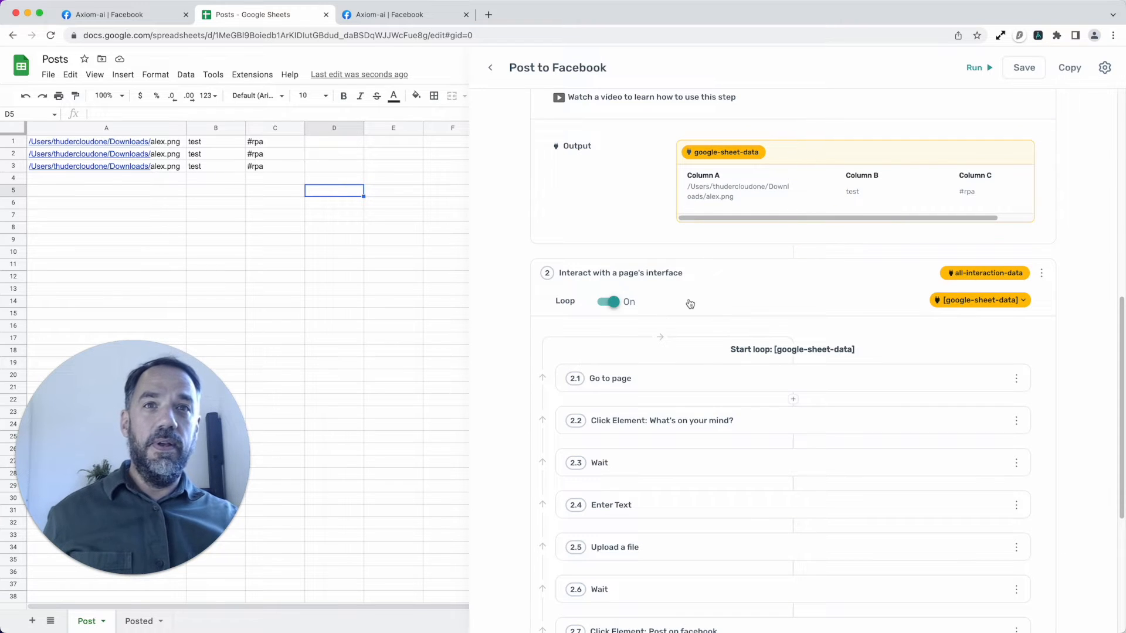
pyautogui.scroll(-3)
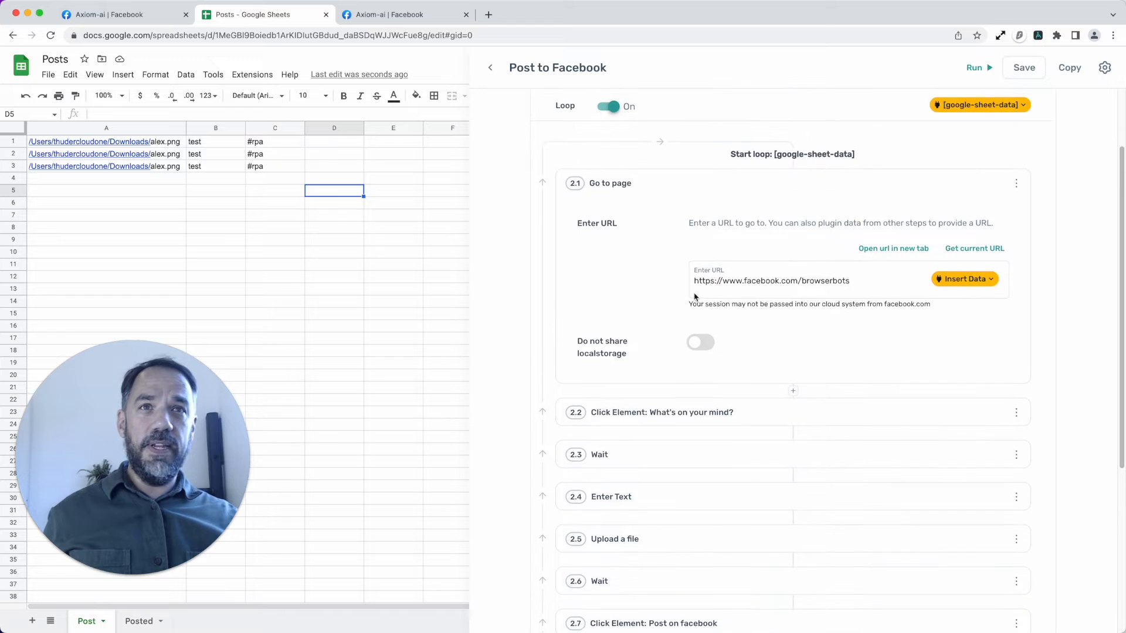
pyautogui.scroll(-3)
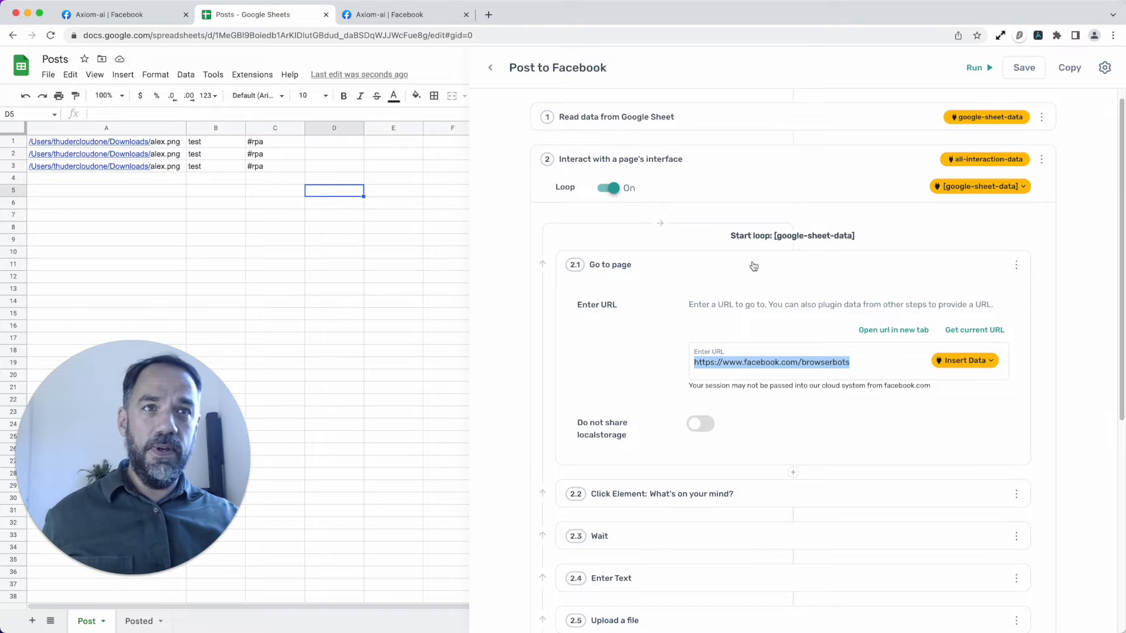
pyautogui.moveTo(747, 267)
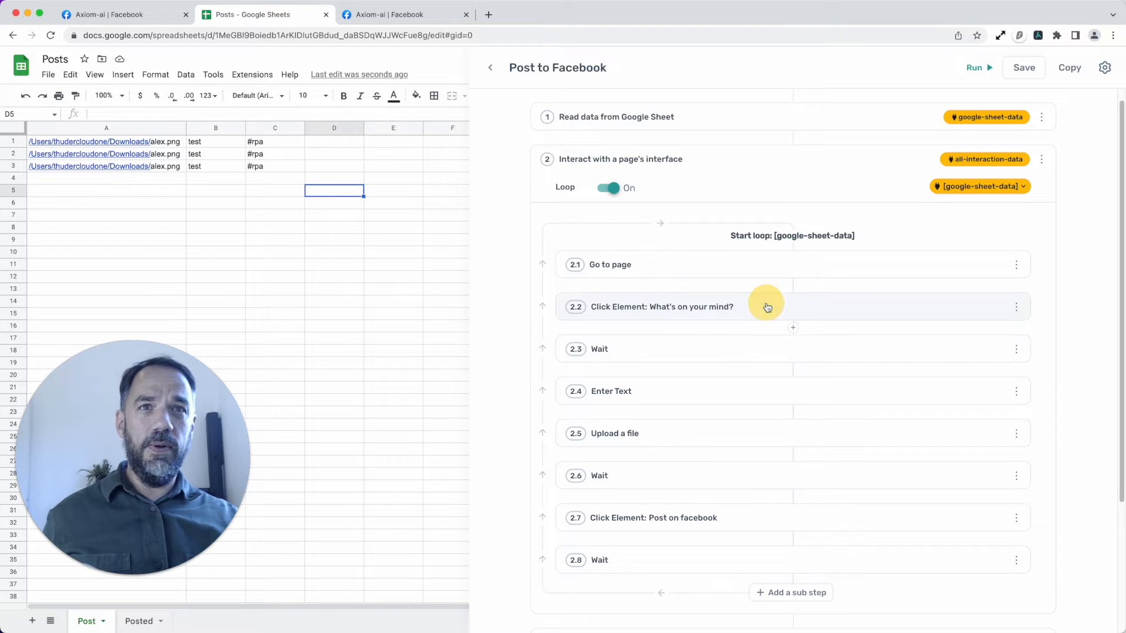
# Step: Check Facebook's Create post dialog that the What's on your mind? step targets
pyautogui.click(661, 306)
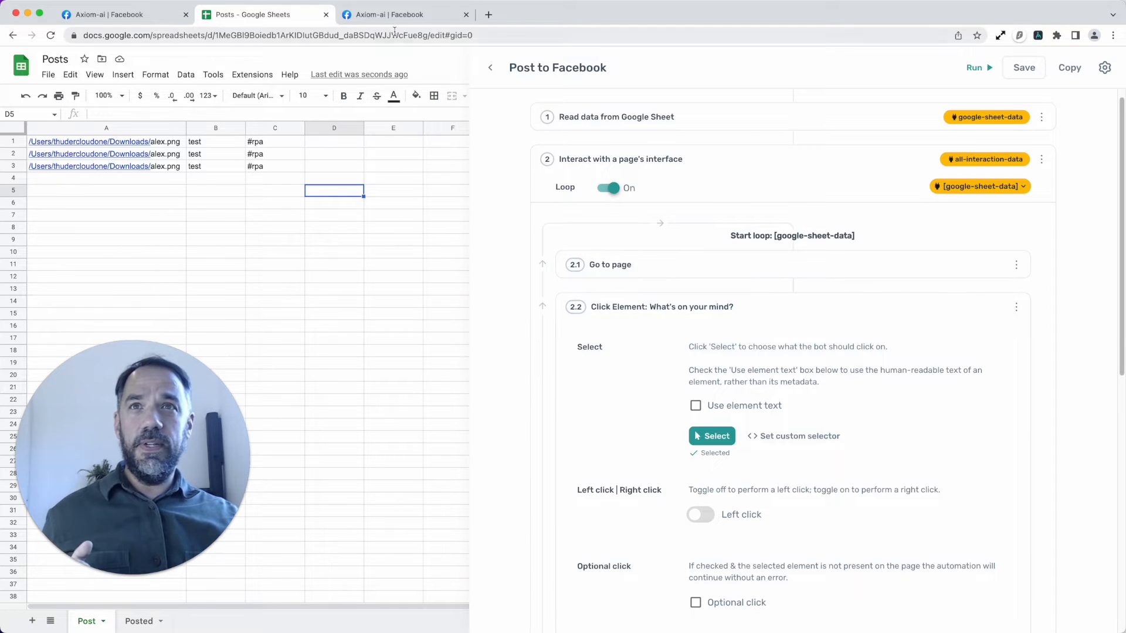
pyautogui.moveTo(405, 15)
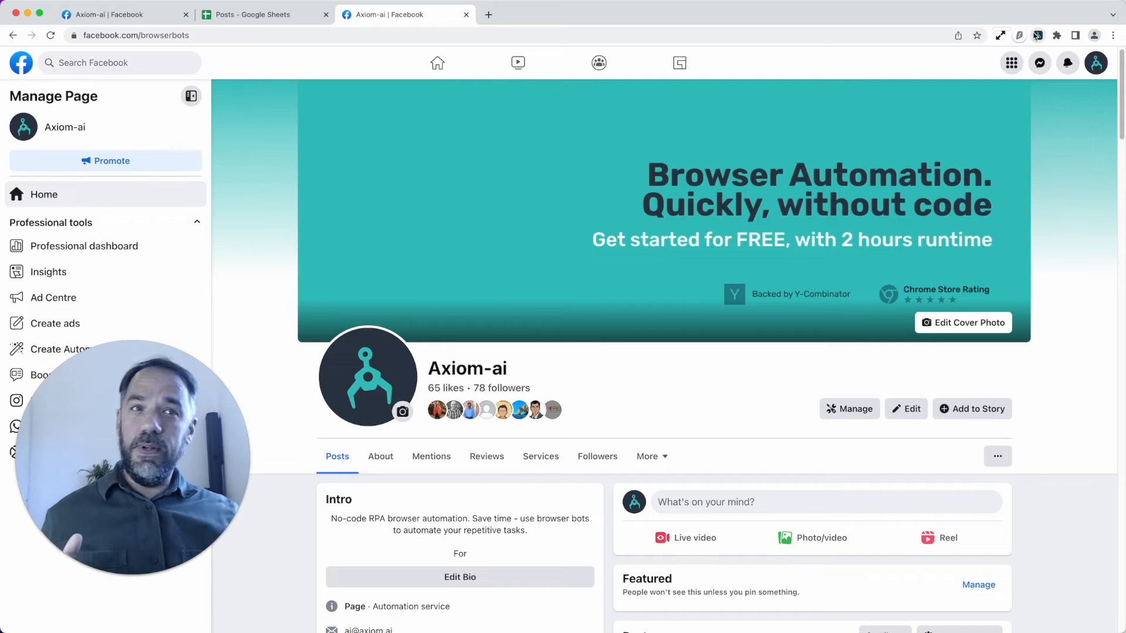
pyautogui.scroll(-3)
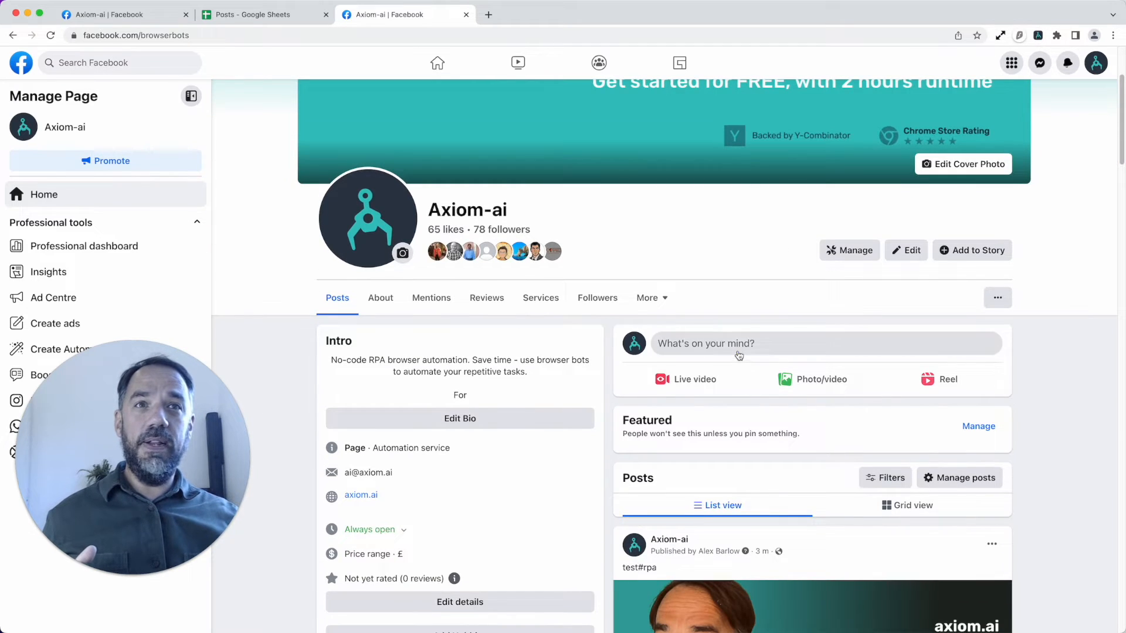
pyautogui.click(739, 344)
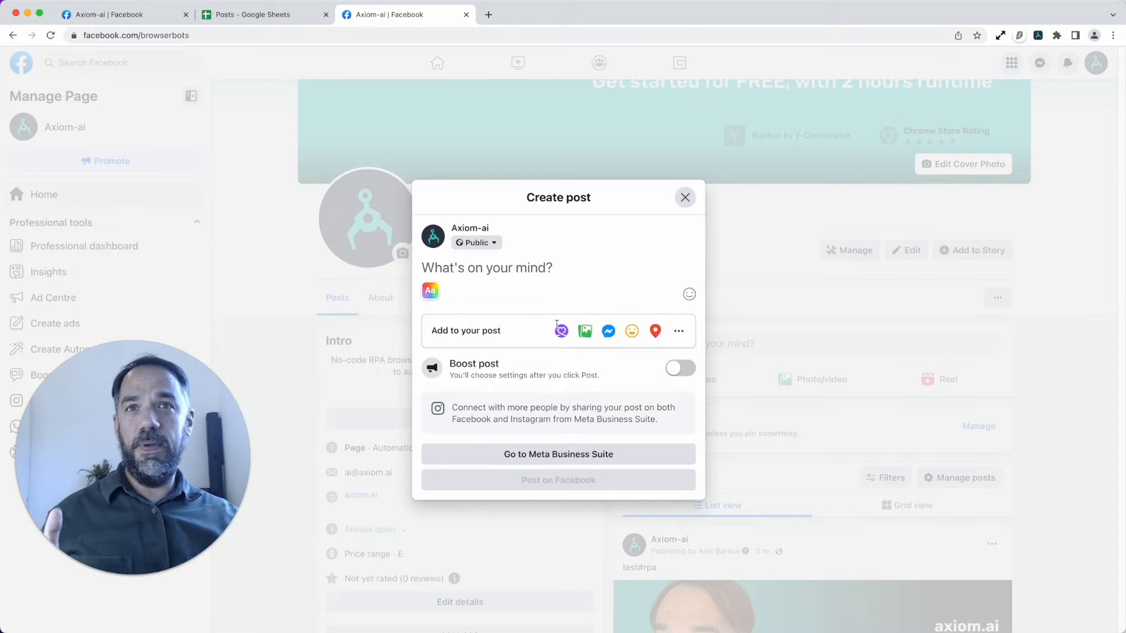
pyautogui.click(683, 197)
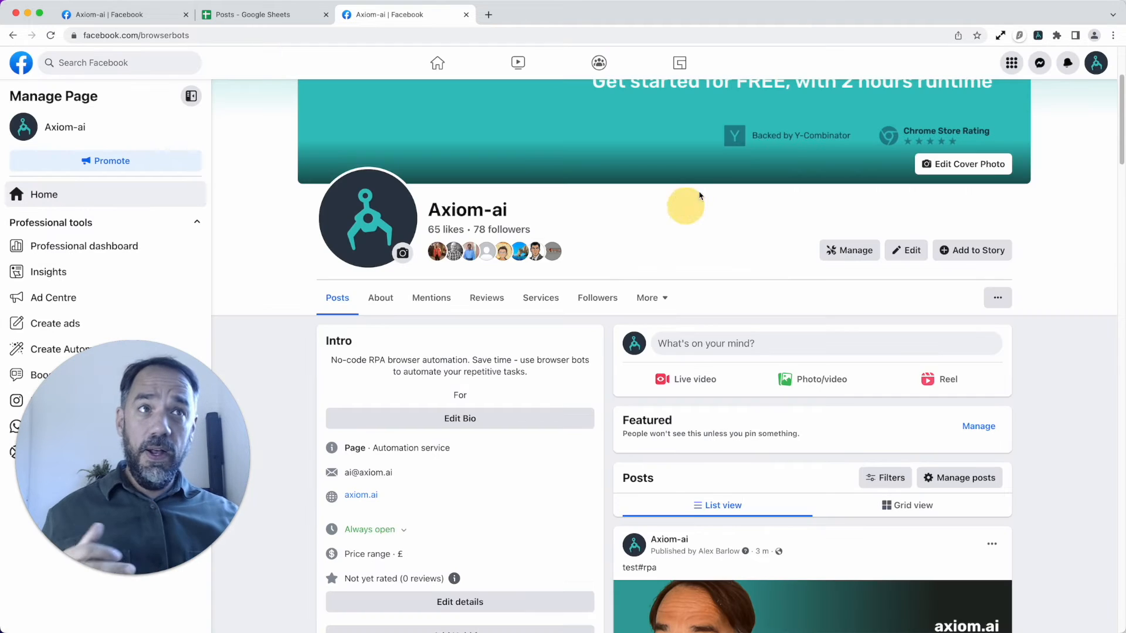
# Step: Show the Post to Facebook bot's loop substeps and the click step's chosen target element
pyautogui.click(1096, 62)
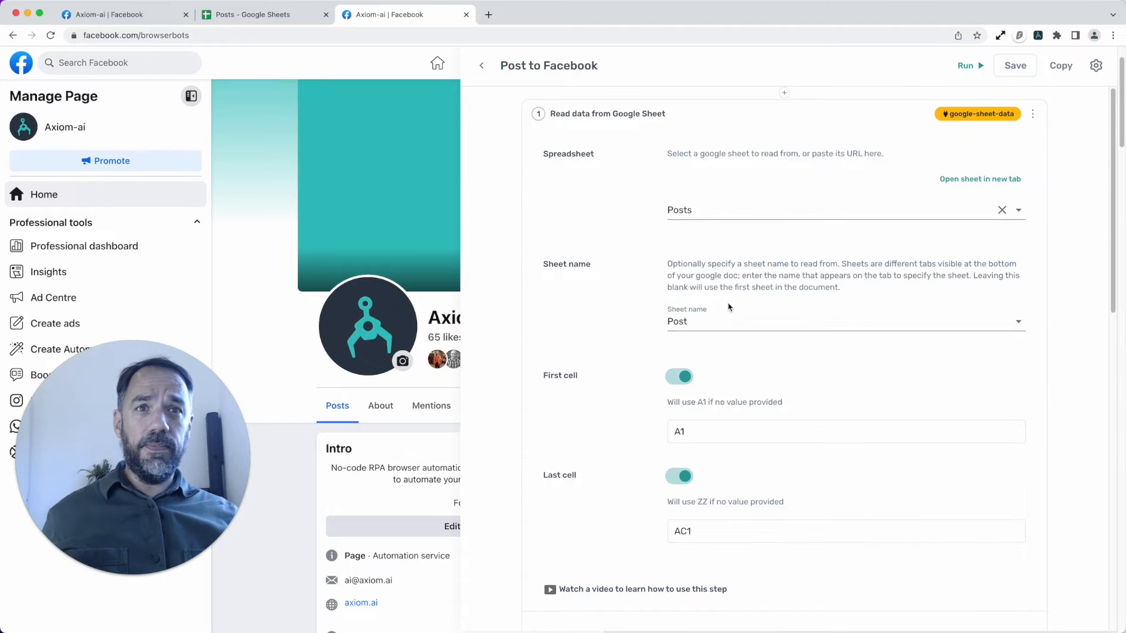
pyautogui.scroll(-3)
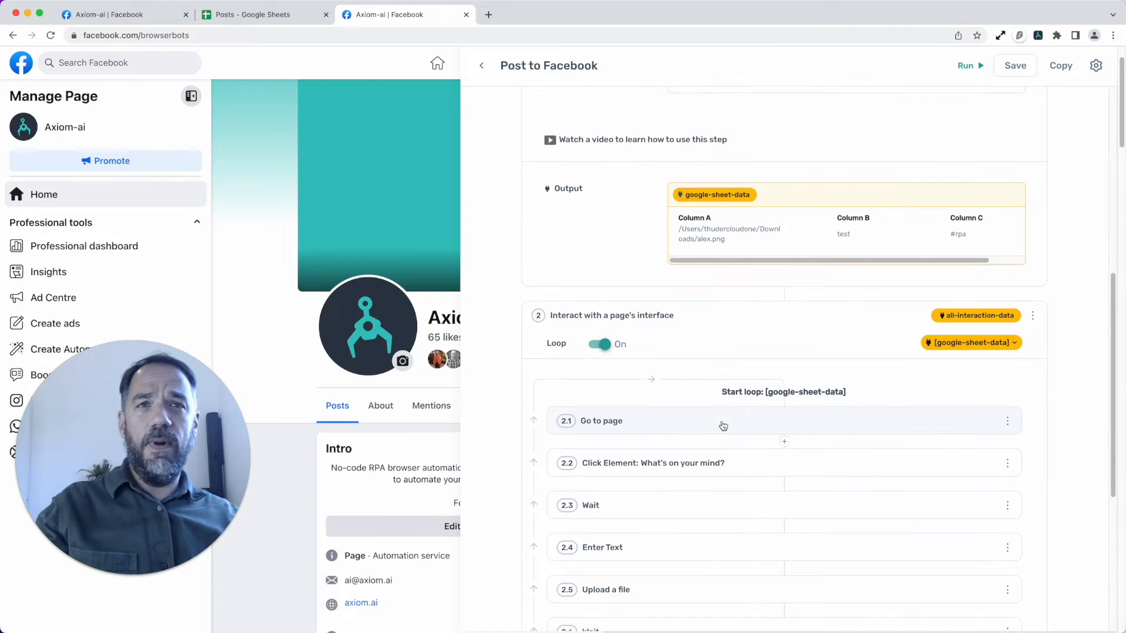
pyautogui.scroll(-3)
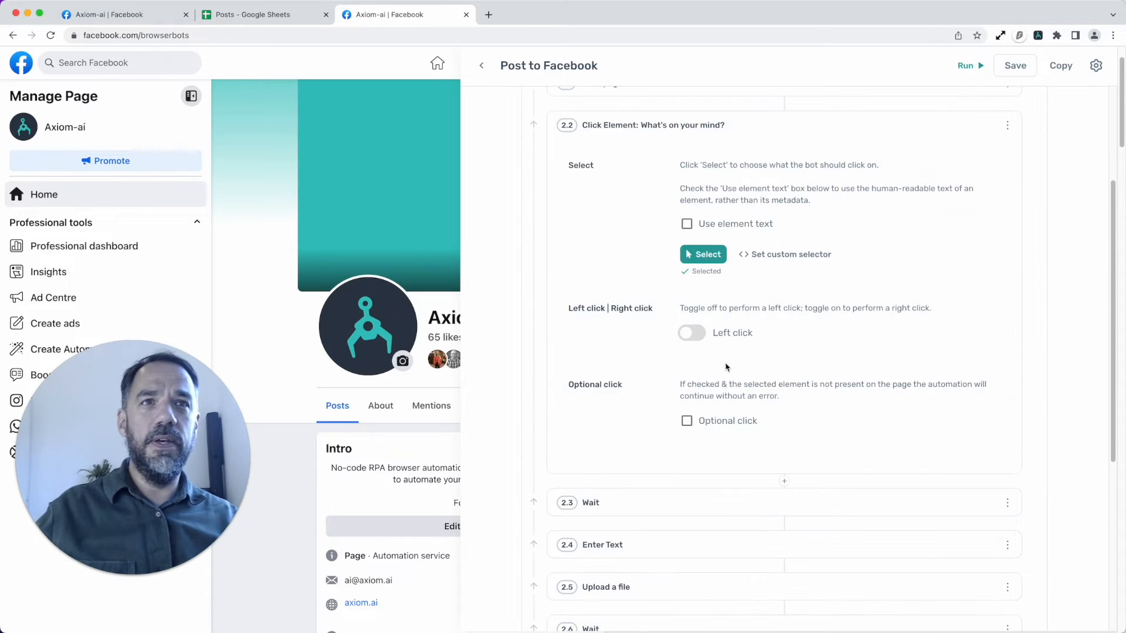
pyautogui.click(702, 253)
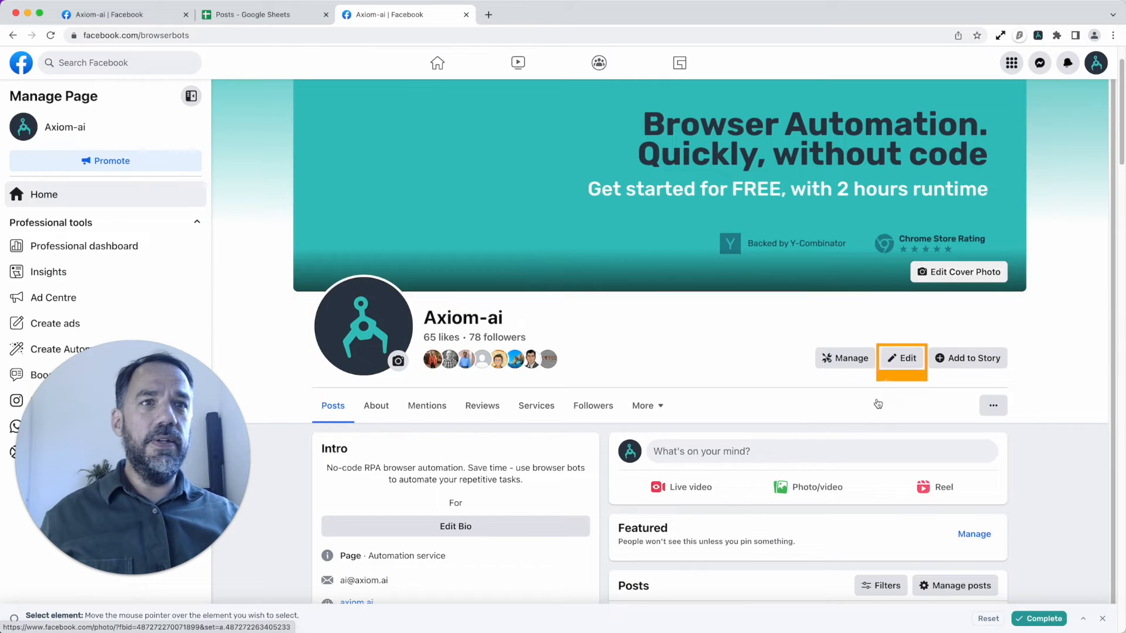
pyautogui.scroll(-3)
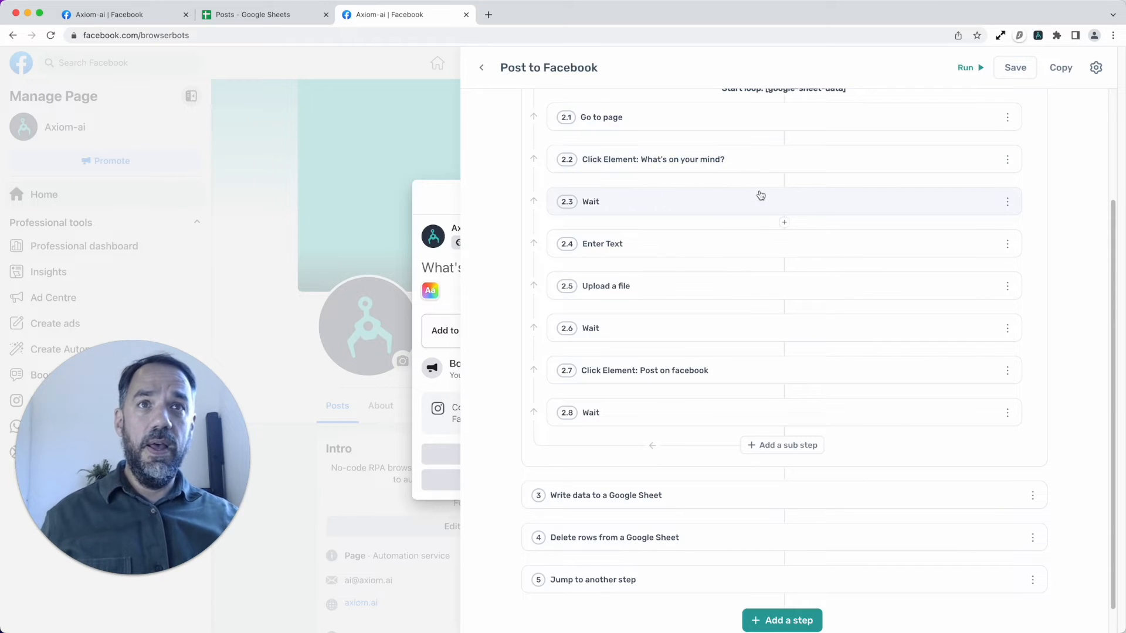
# Step: Review the Enter Text step's inserted data from the looped sheet columns B and C
pyautogui.click(590, 201)
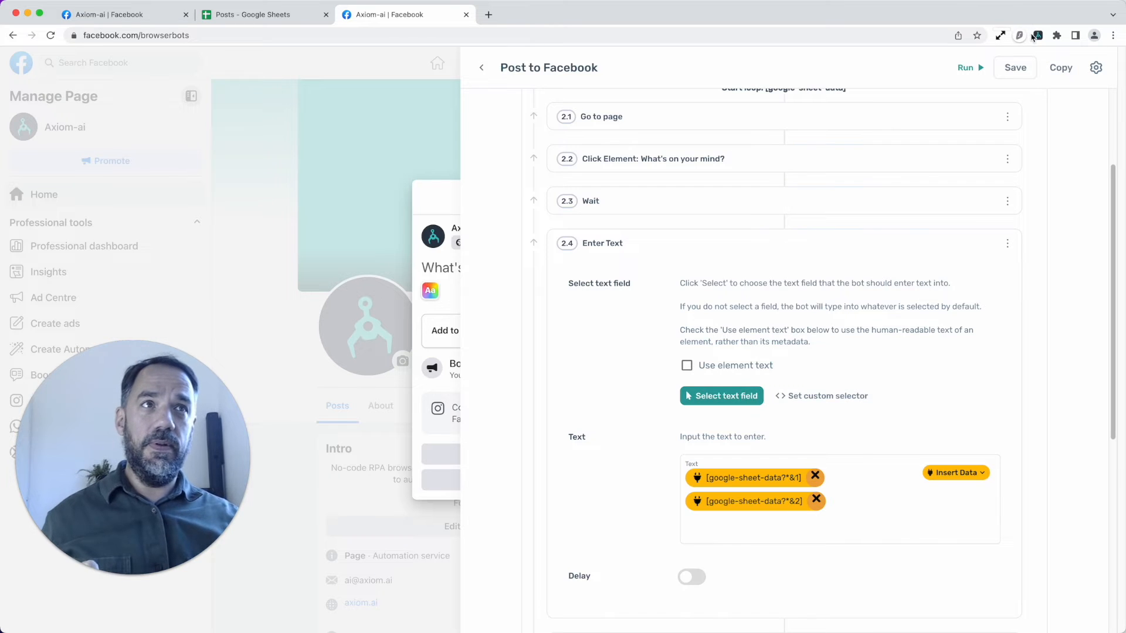
pyautogui.moveTo(1038, 35)
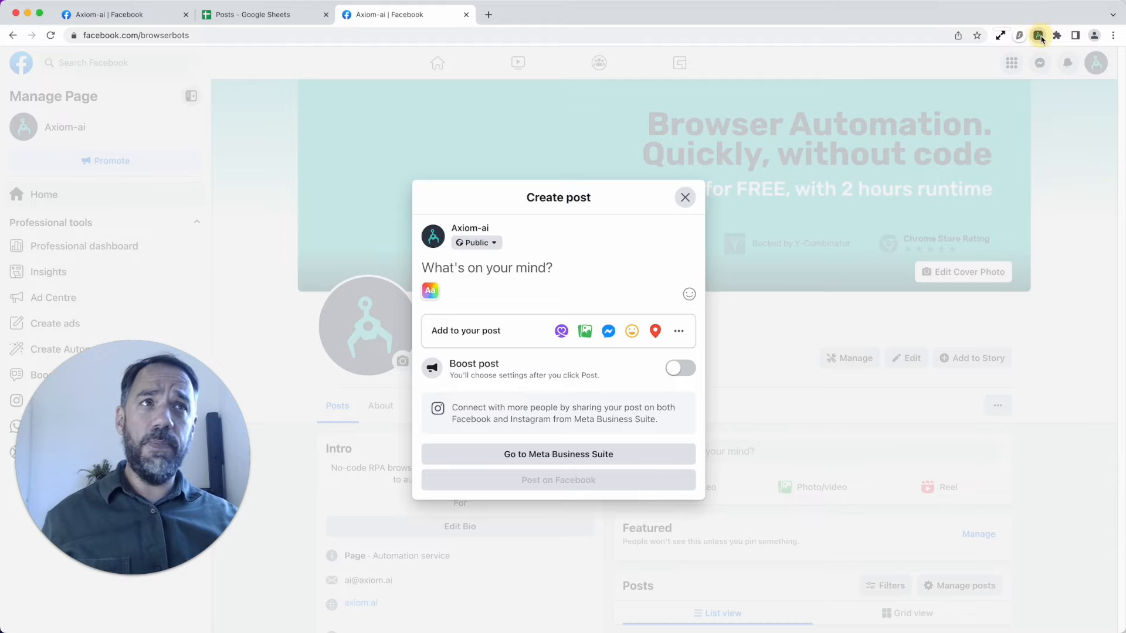
pyautogui.click(1038, 34)
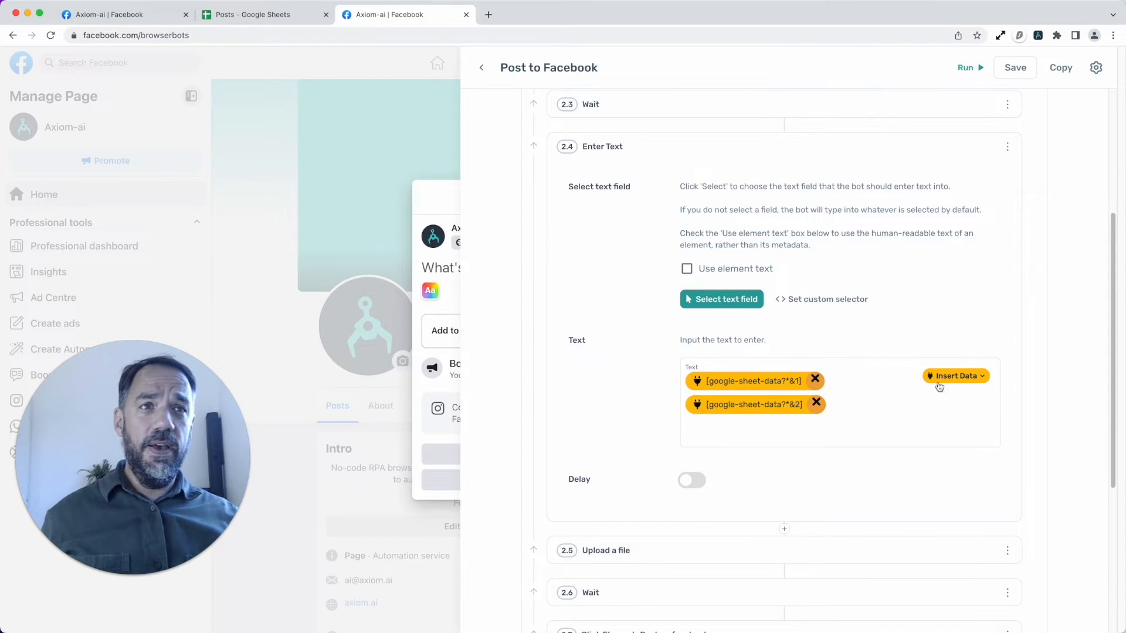
pyautogui.click(954, 375)
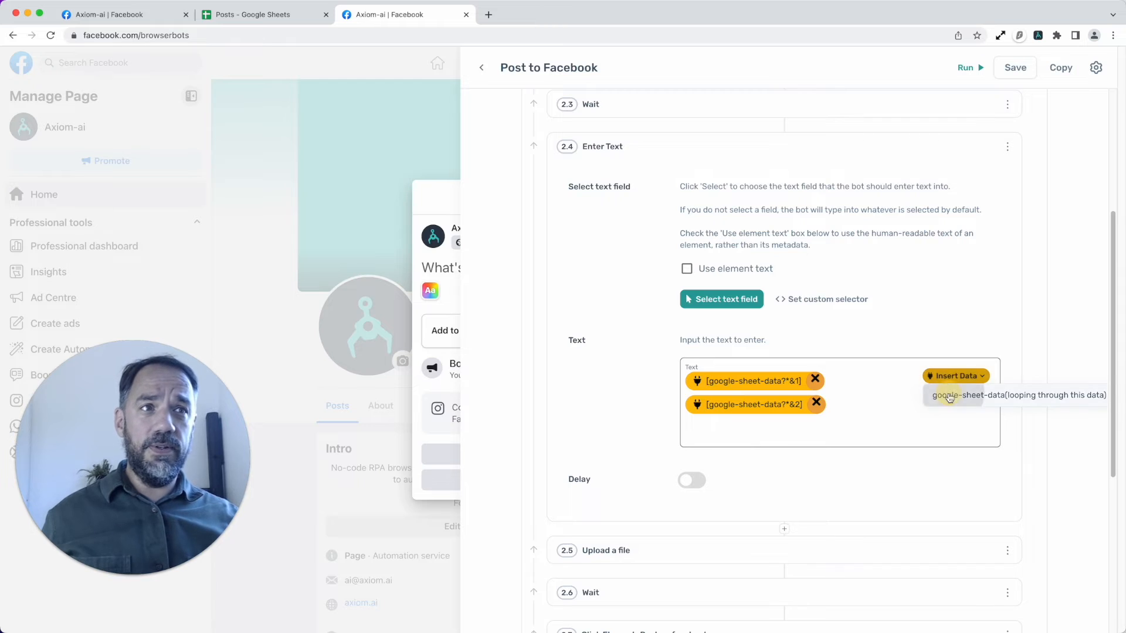
pyautogui.click(955, 375)
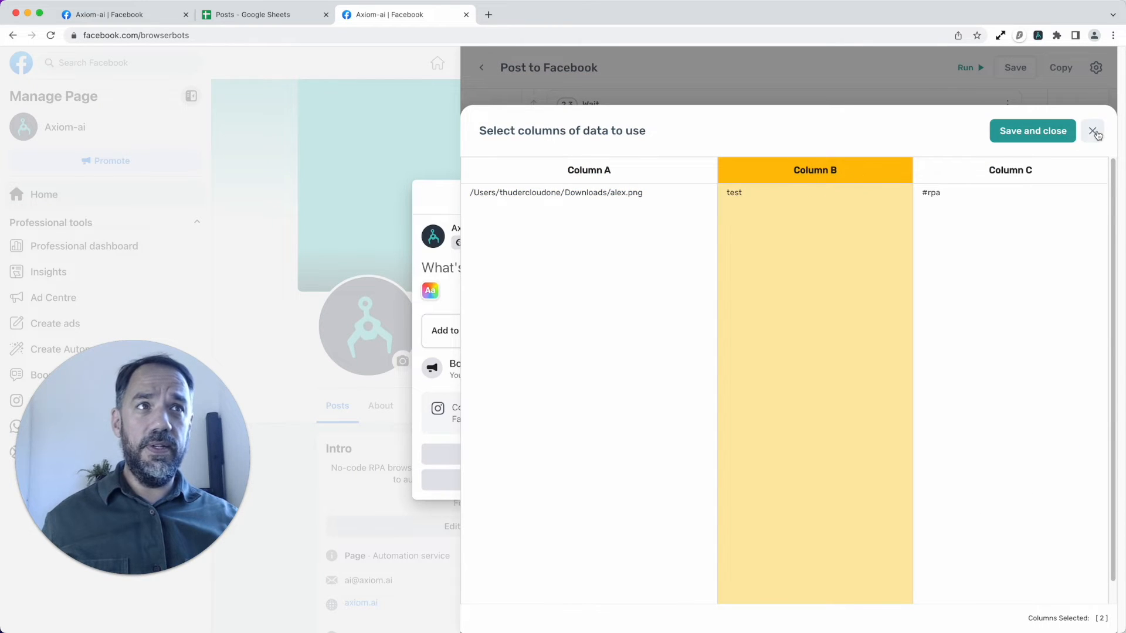
pyautogui.click(1095, 130)
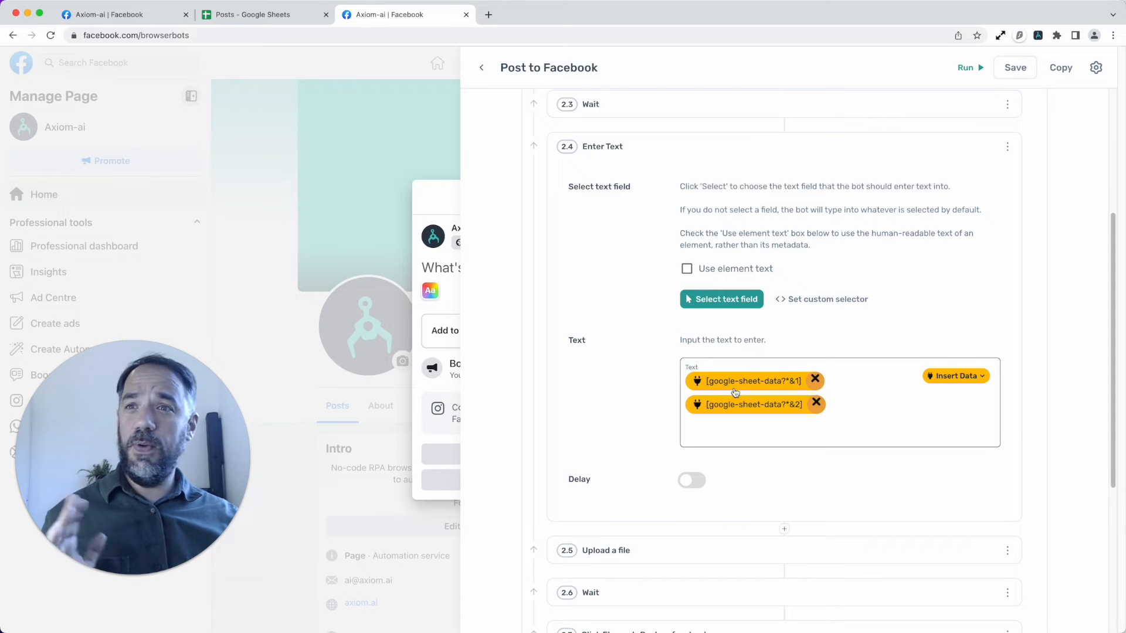
pyautogui.moveTo(746, 151)
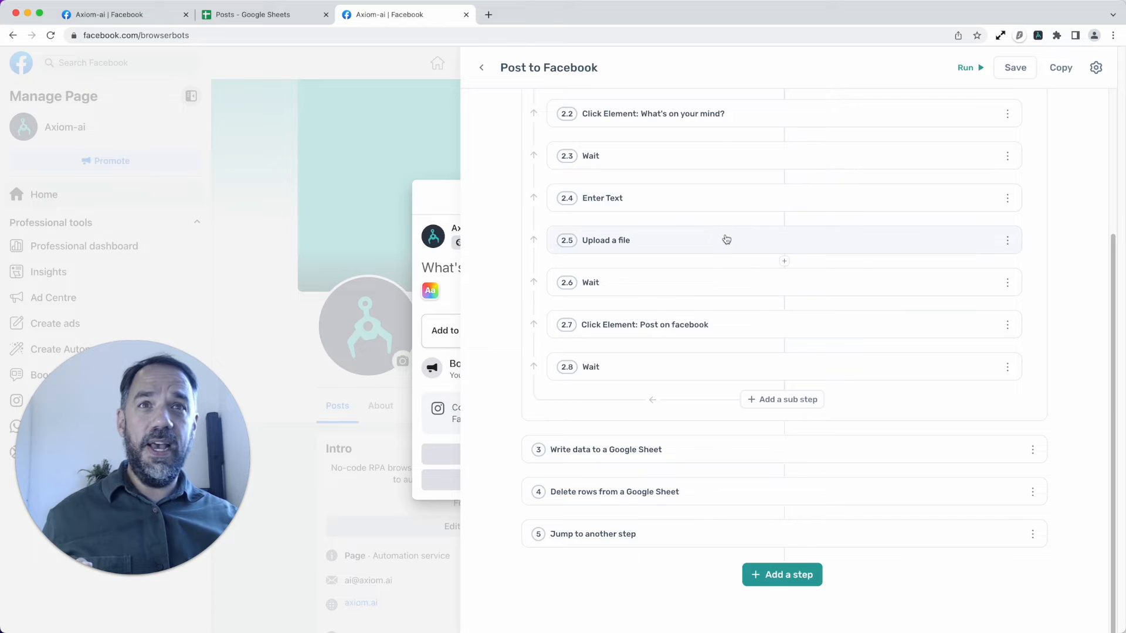
# Step: Set the Upload a file step's path to Column A of the looped sheet data
pyautogui.click(605, 240)
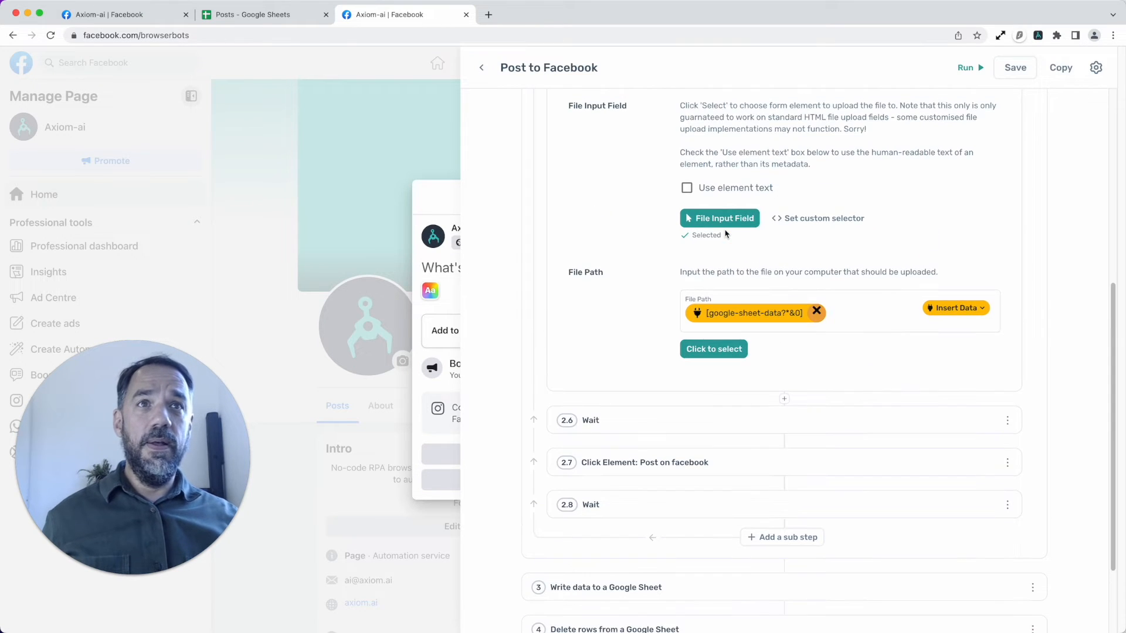
pyautogui.click(816, 312)
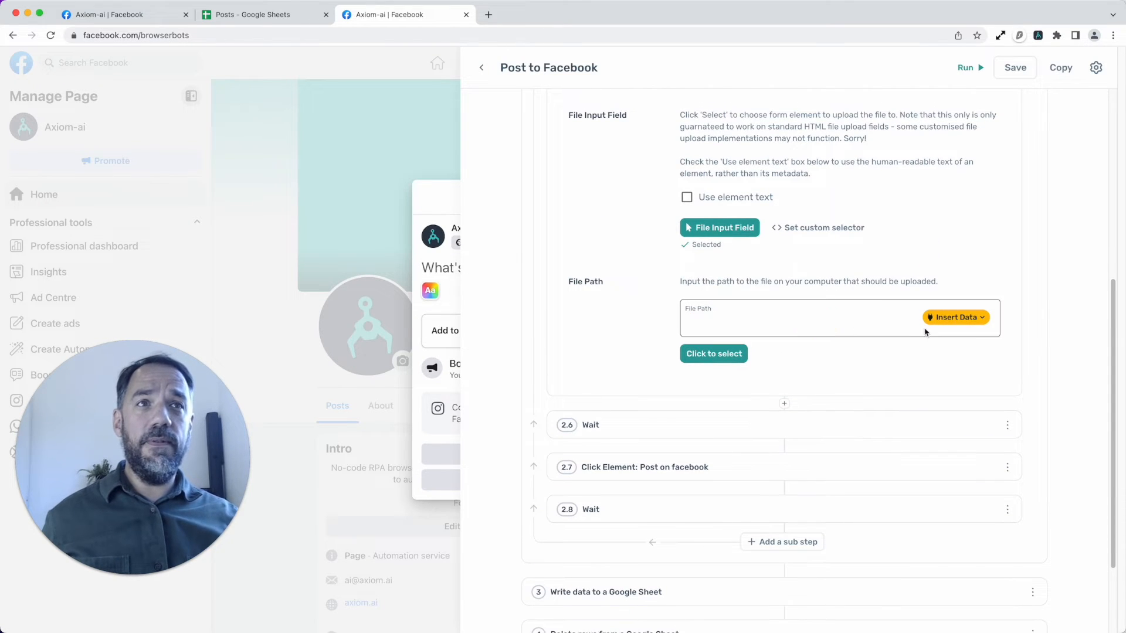
pyautogui.click(954, 318)
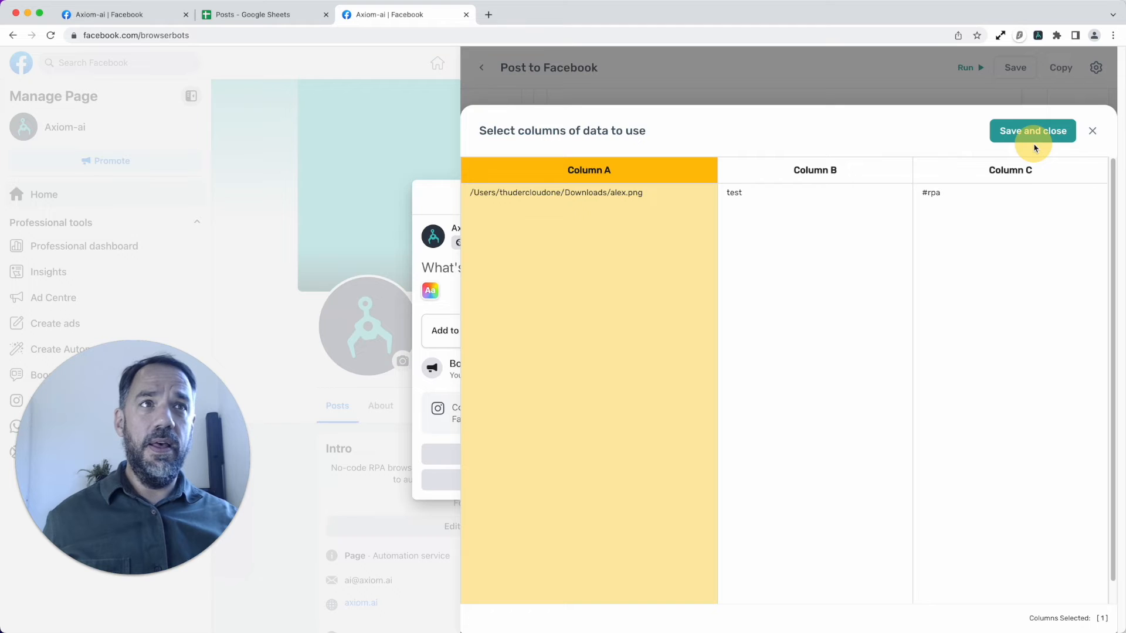
pyautogui.click(1032, 130)
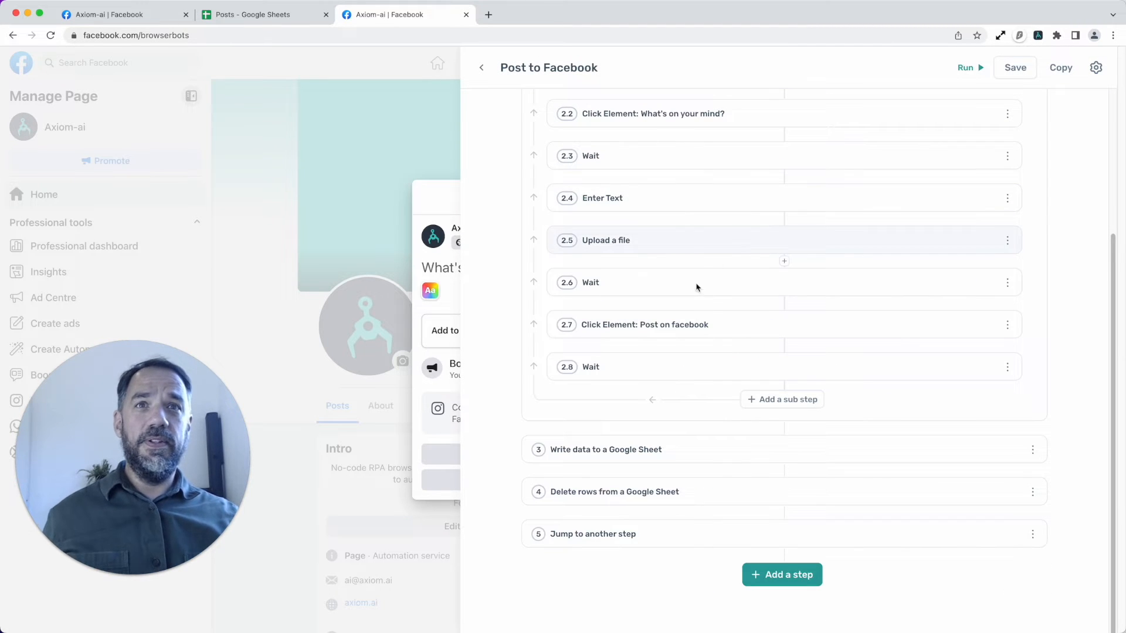
pyautogui.moveTo(697, 283)
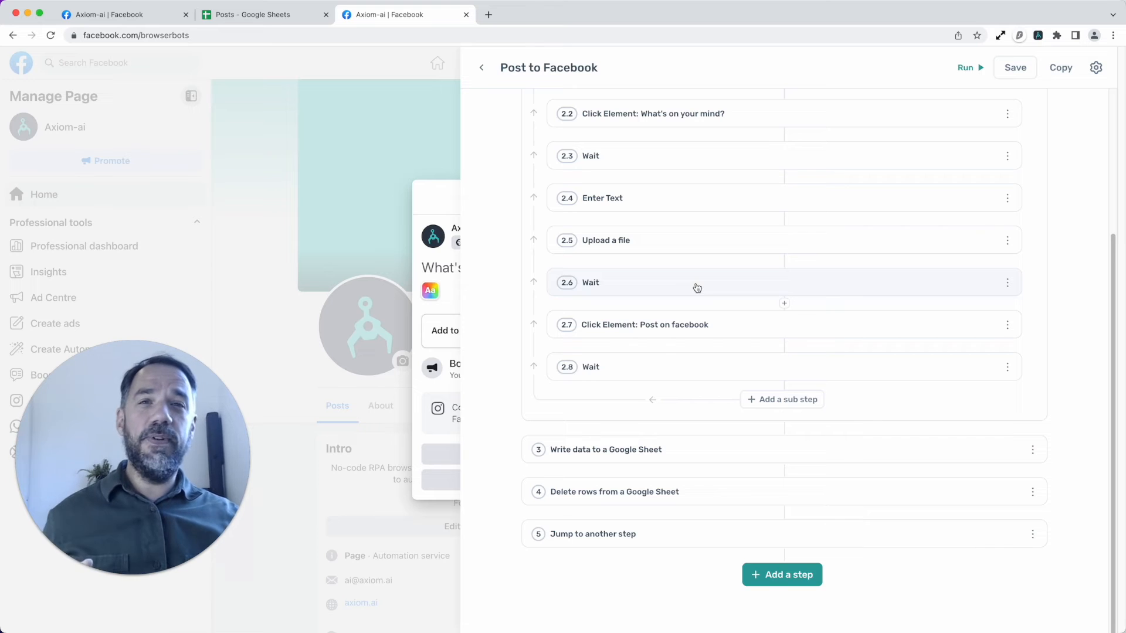
pyautogui.click(697, 283)
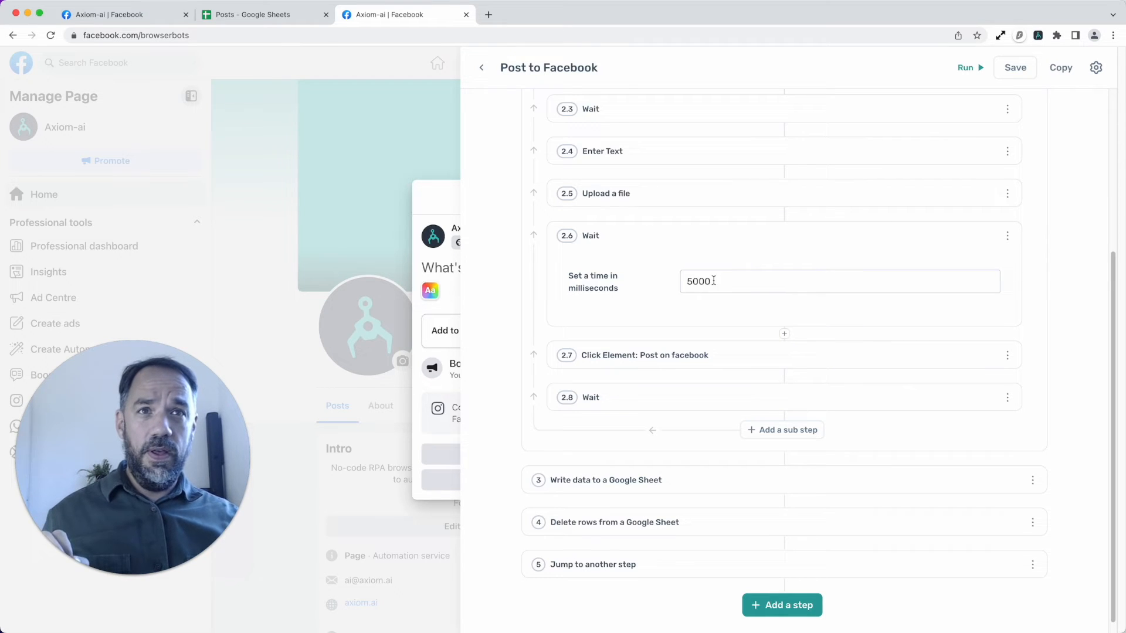
pyautogui.doubleClick(697, 280)
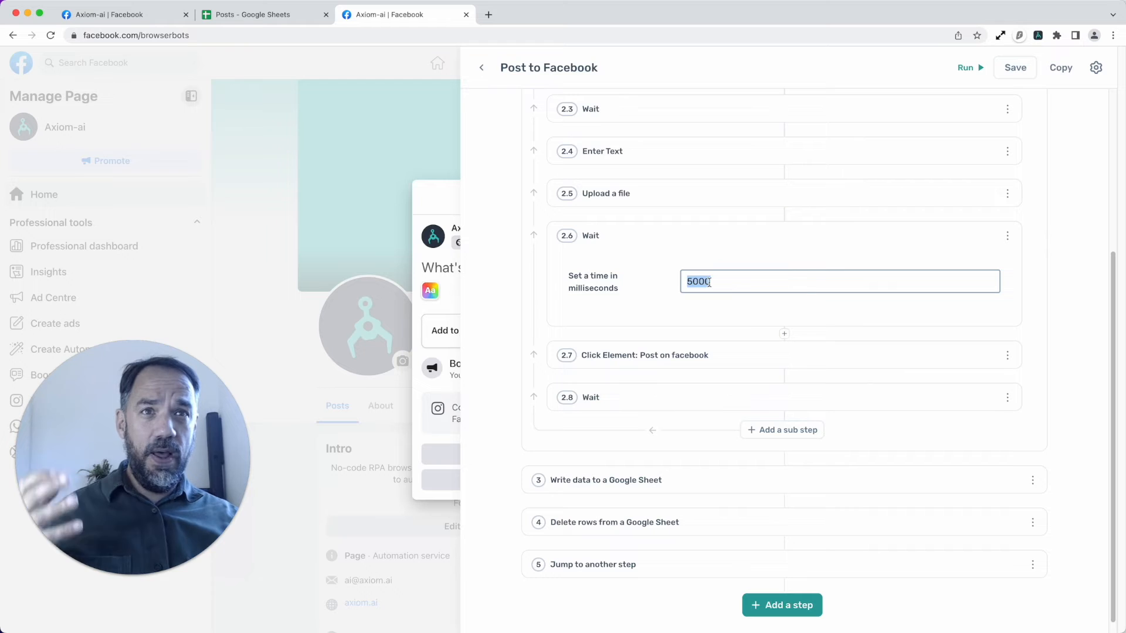
pyautogui.moveTo(715, 253)
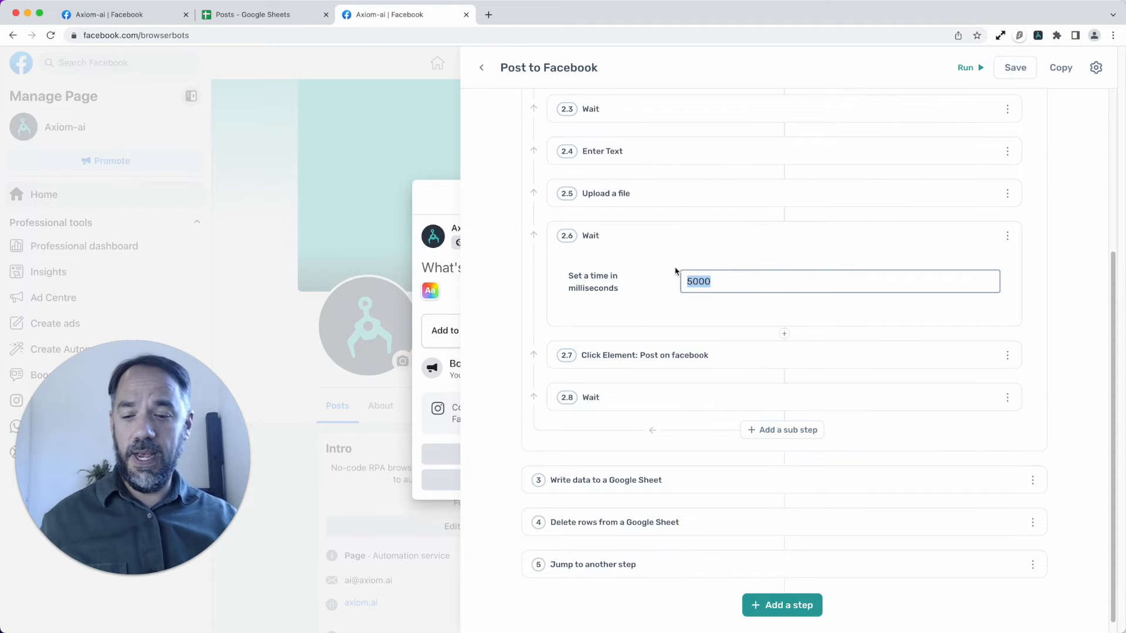
pyautogui.write('30000')
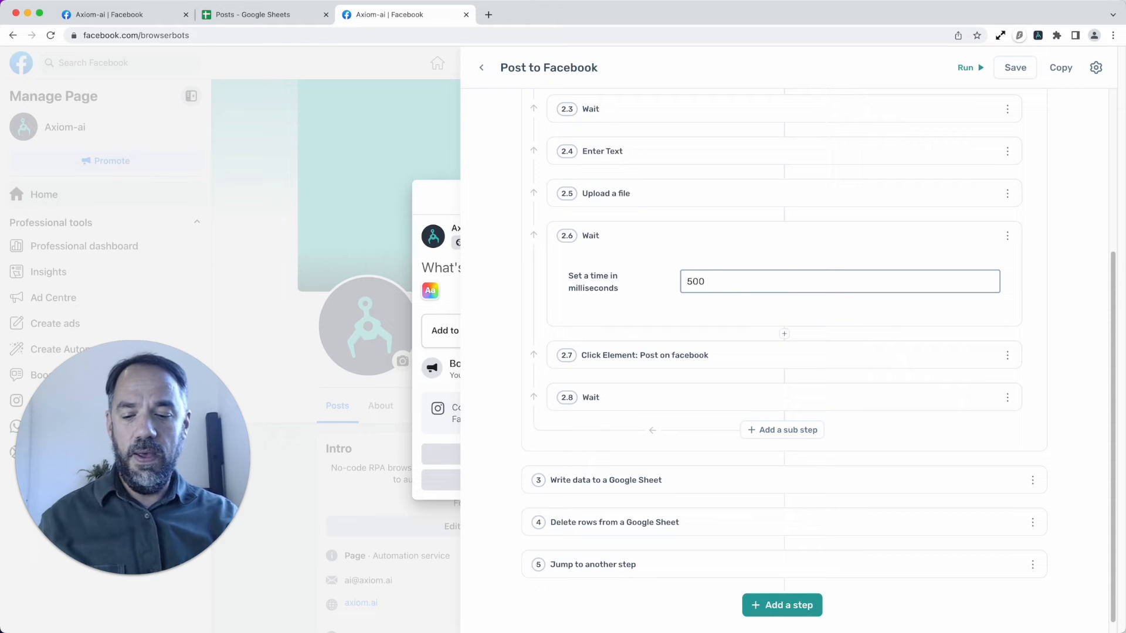
pyautogui.write('7000')
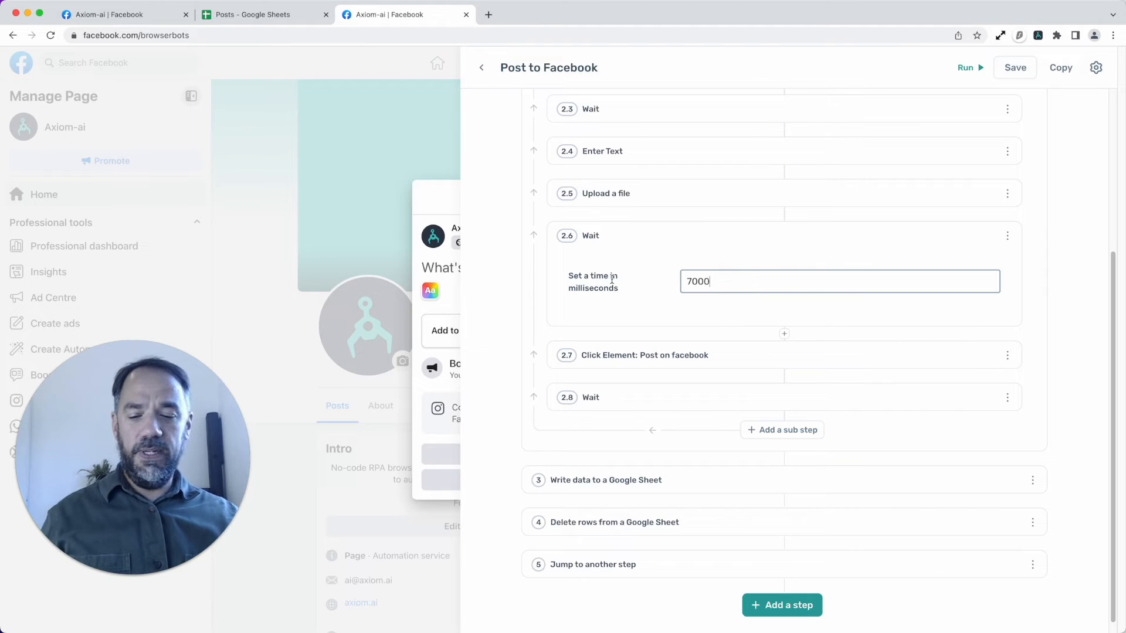
pyautogui.write('5000')
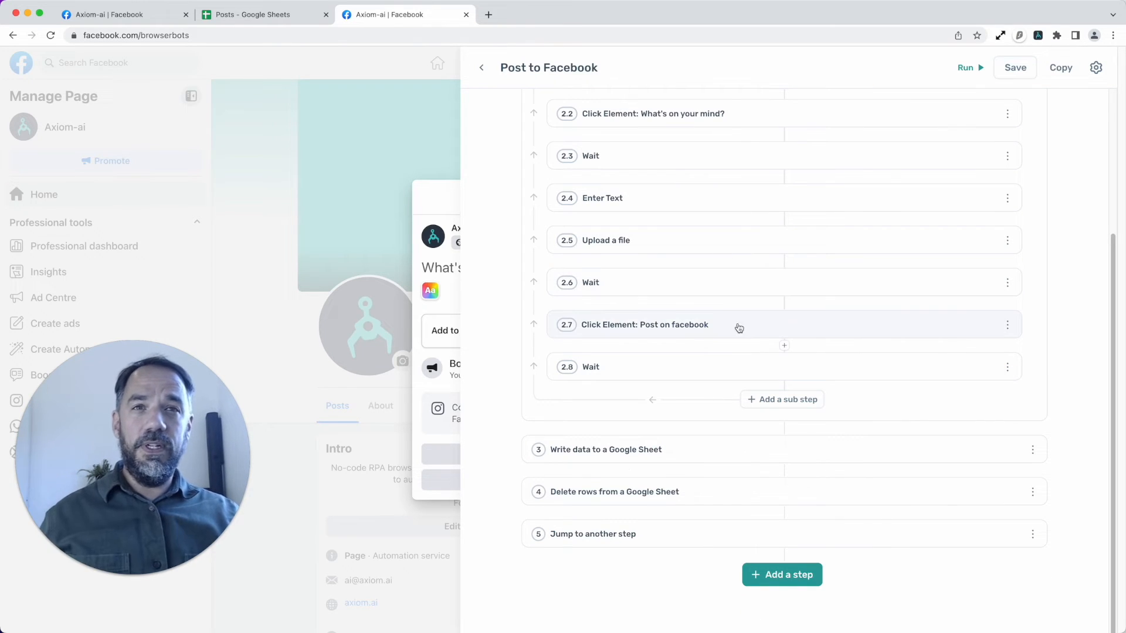
pyautogui.moveTo(764, 341)
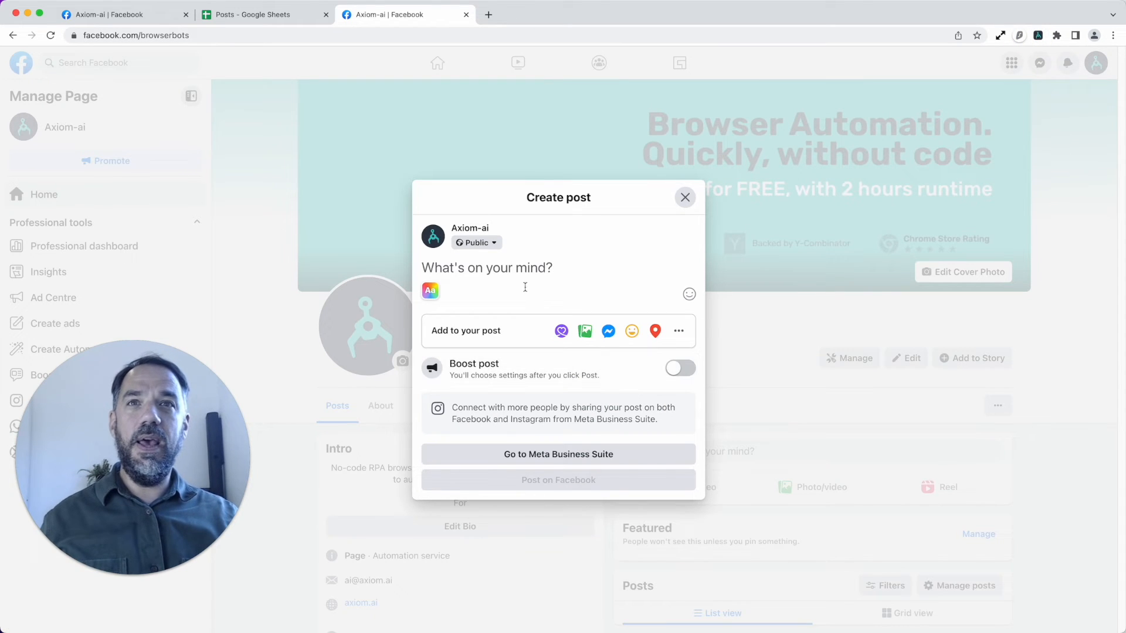
# Step: Enter placeholder text in Facebook's post dialog so the Post button activates
pyautogui.click(488, 268)
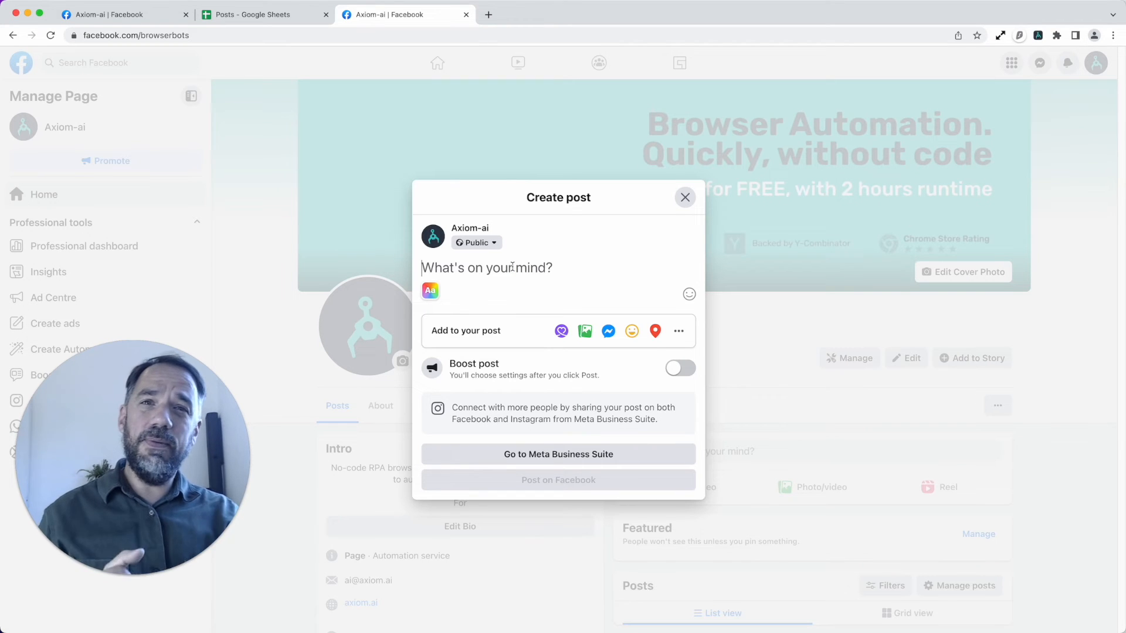
pyautogui.write('gs')
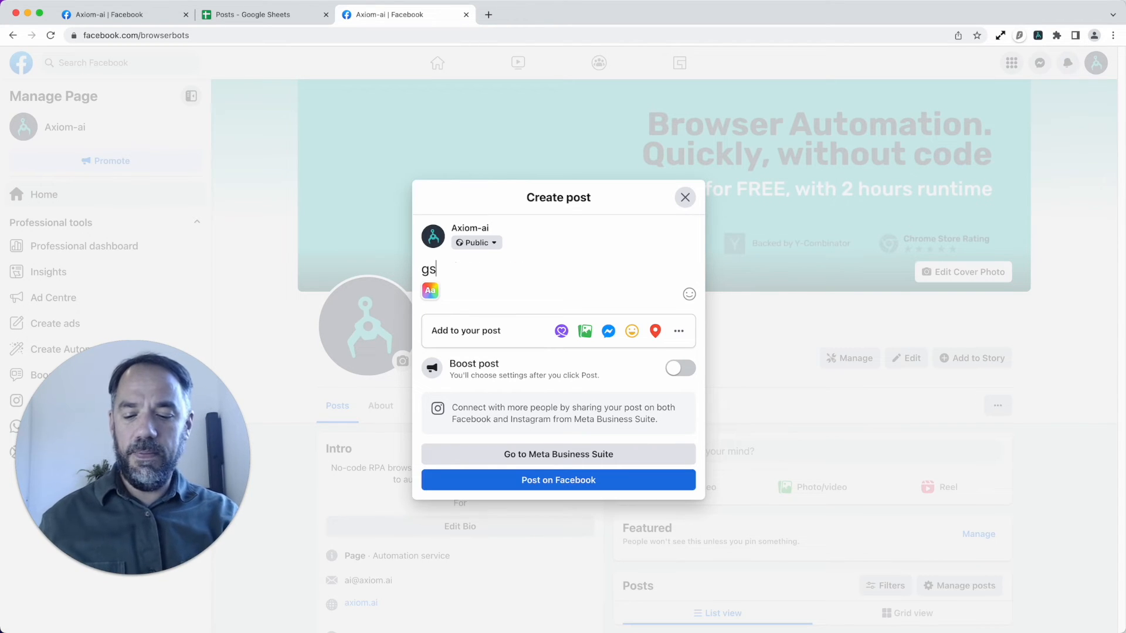
pyautogui.write('gs')
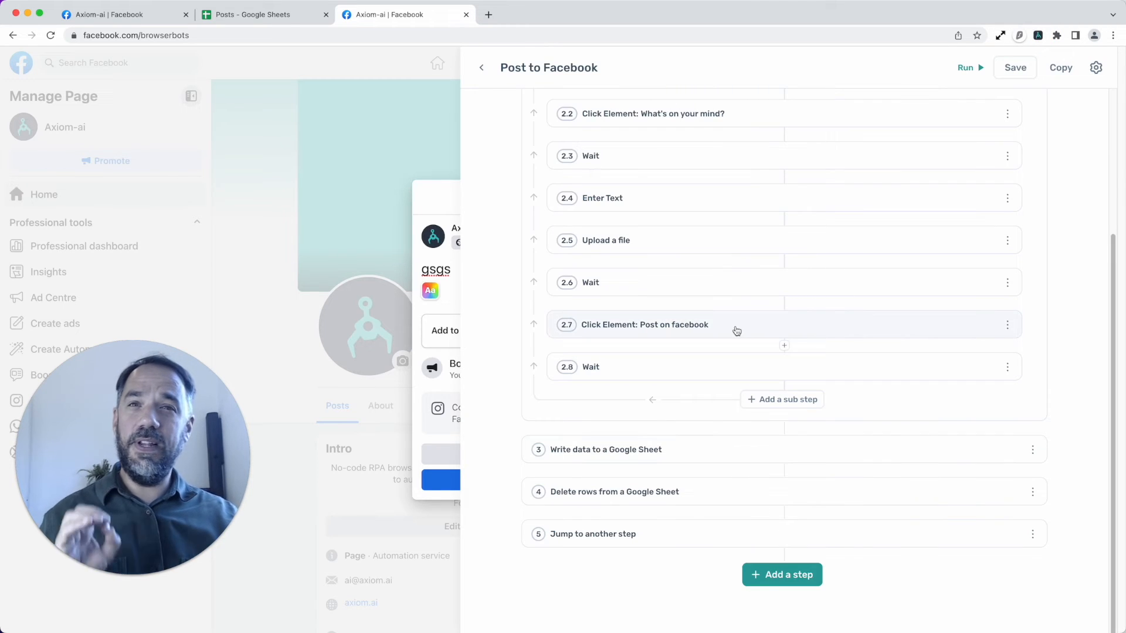
# Step: Target the click step at the dialog's Post on Facebook button and dismiss the Selection Made prompt
pyautogui.click(644, 325)
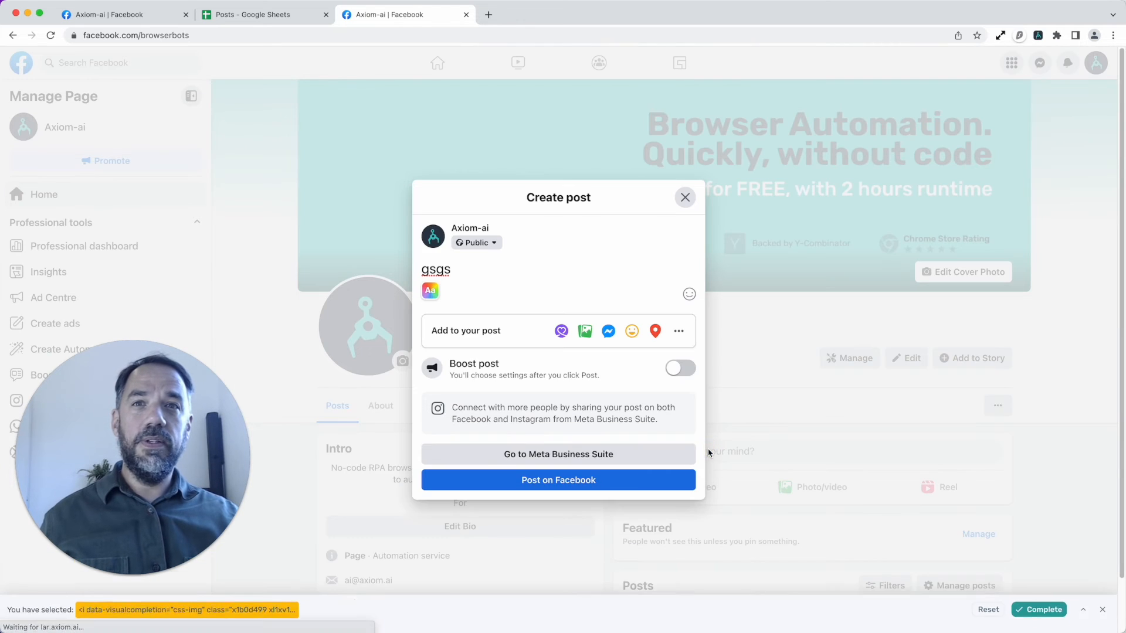
pyautogui.click(558, 480)
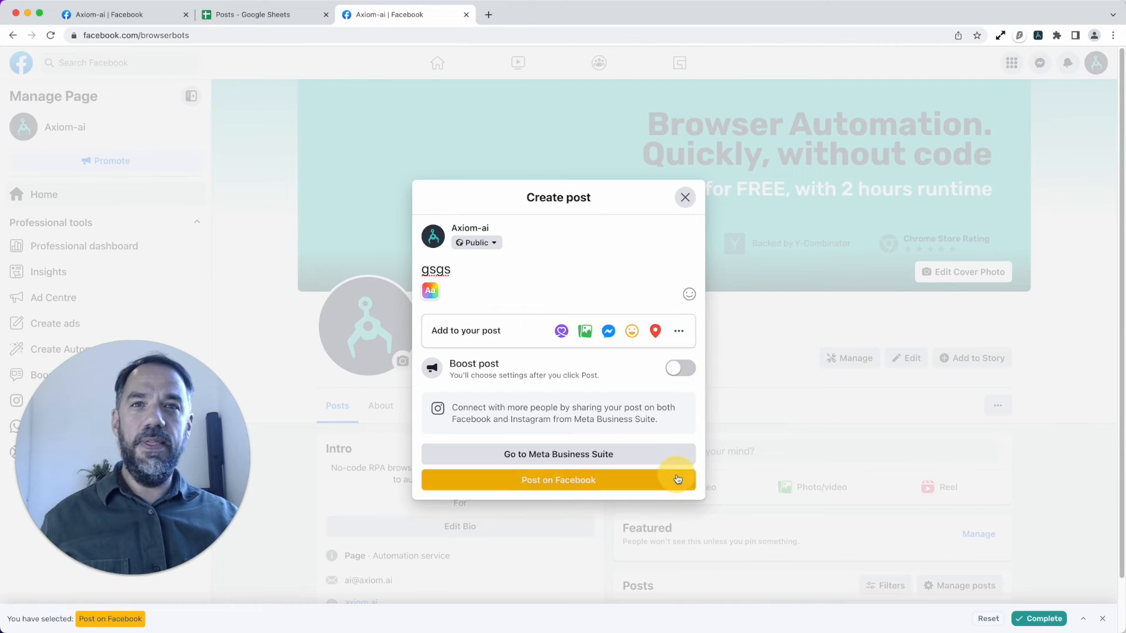
pyautogui.click(558, 480)
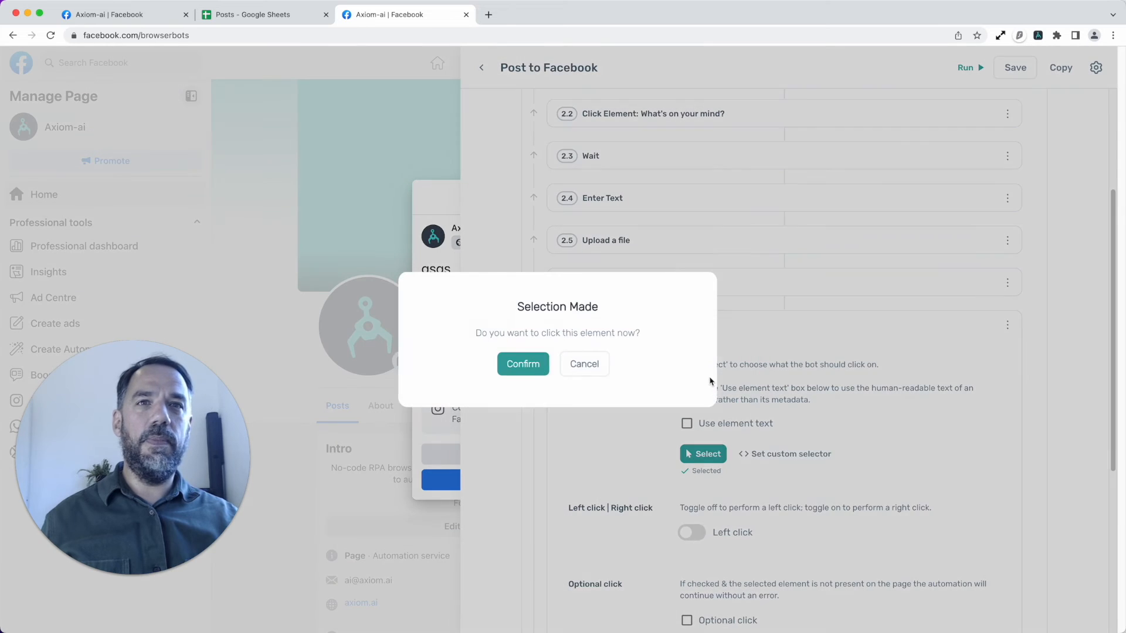
pyautogui.click(522, 363)
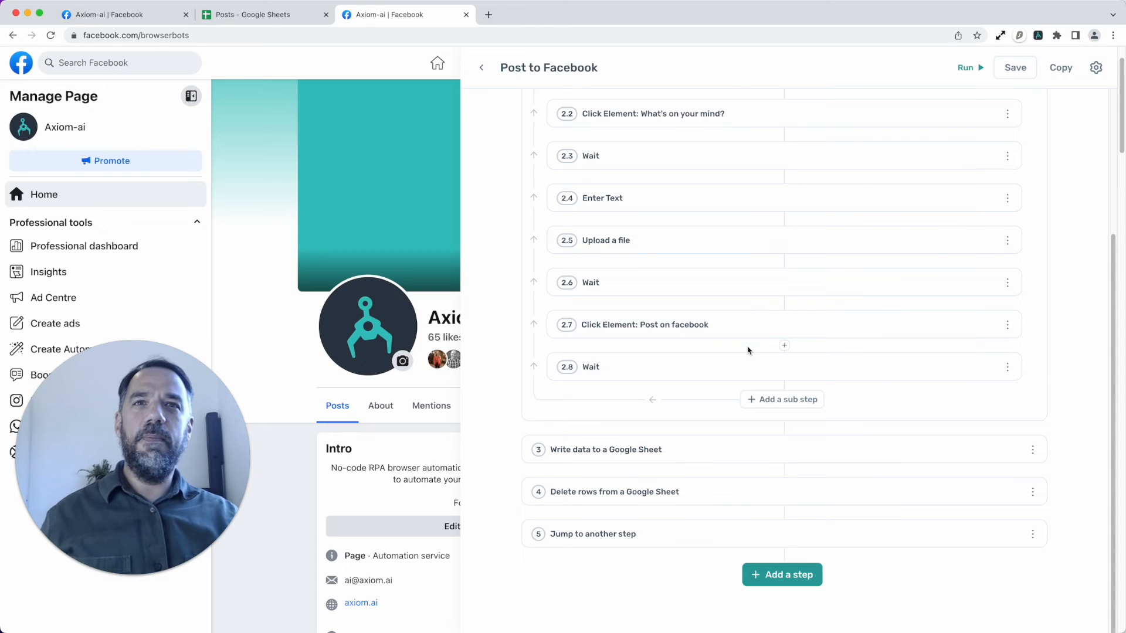
pyautogui.click(590, 366)
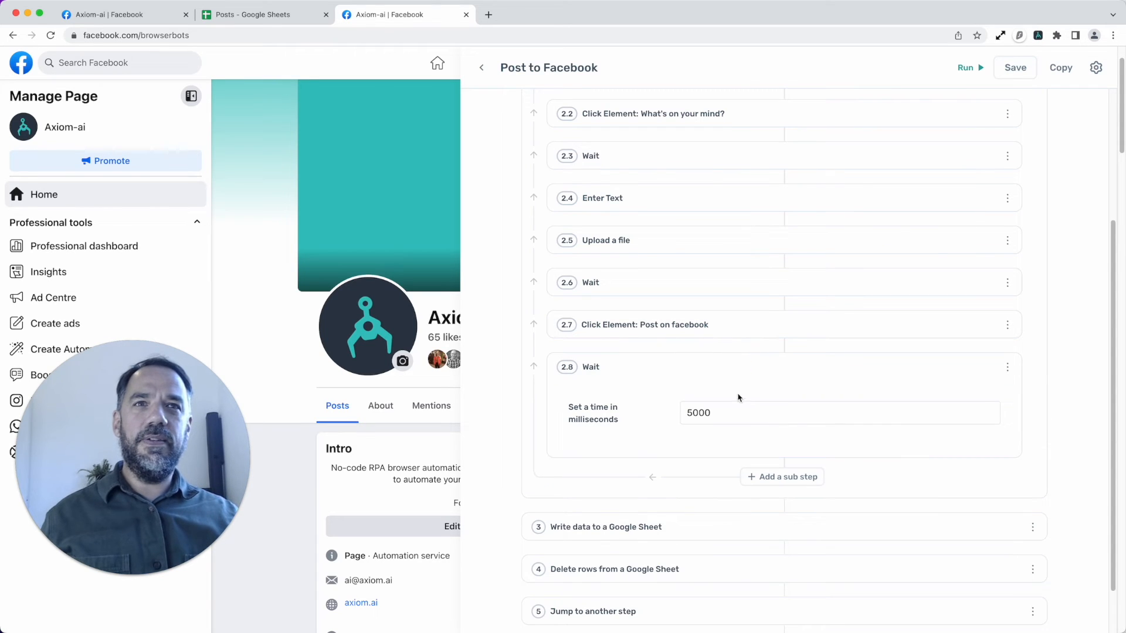
pyautogui.click(839, 412)
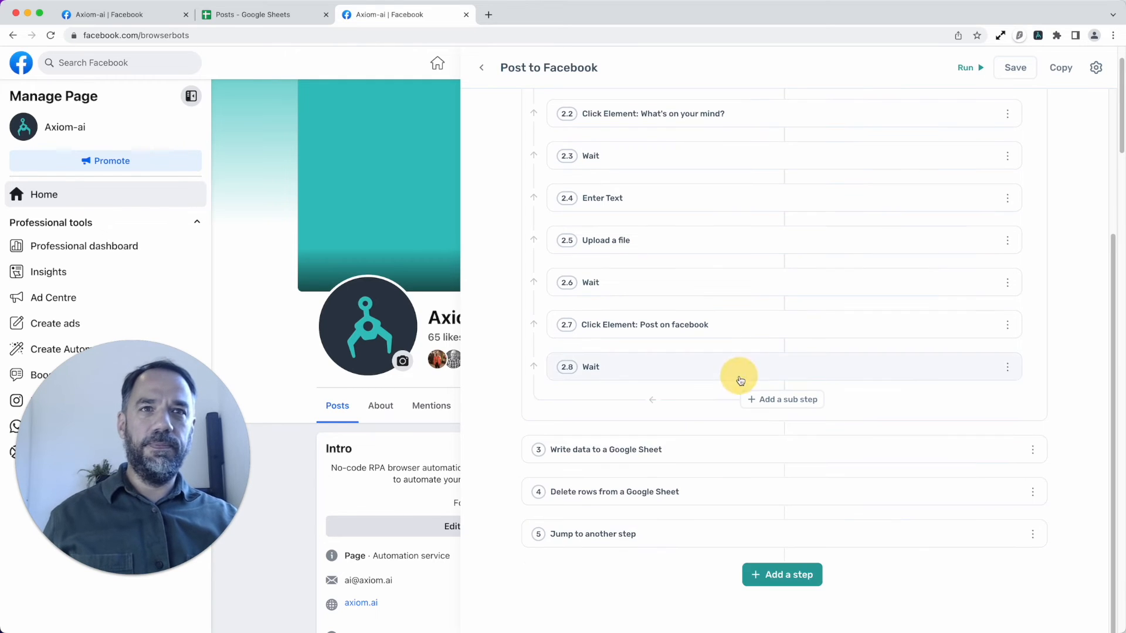
# Step: Point the write step at the Posted sheet and preview the data columns it writes
pyautogui.click(605, 450)
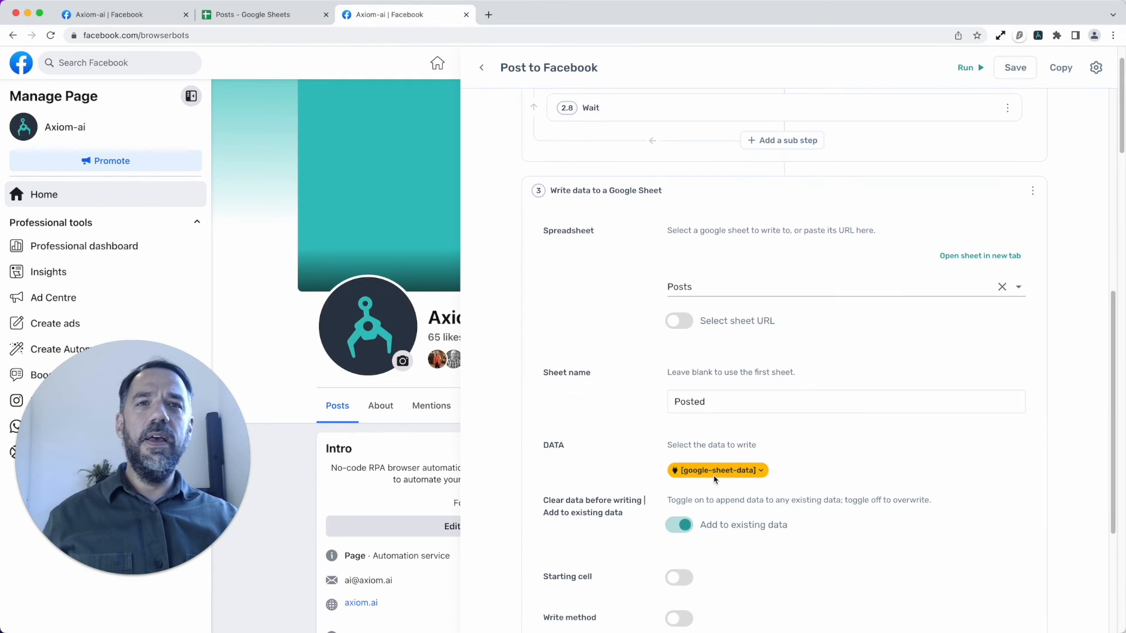
pyautogui.click(258, 14)
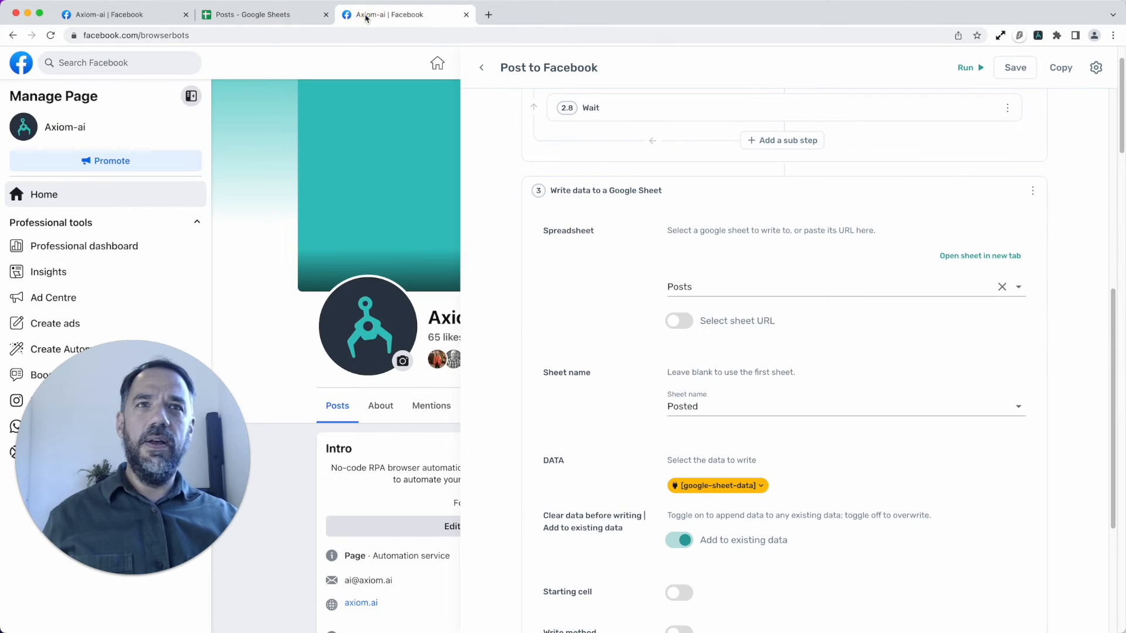
pyautogui.scroll(-3)
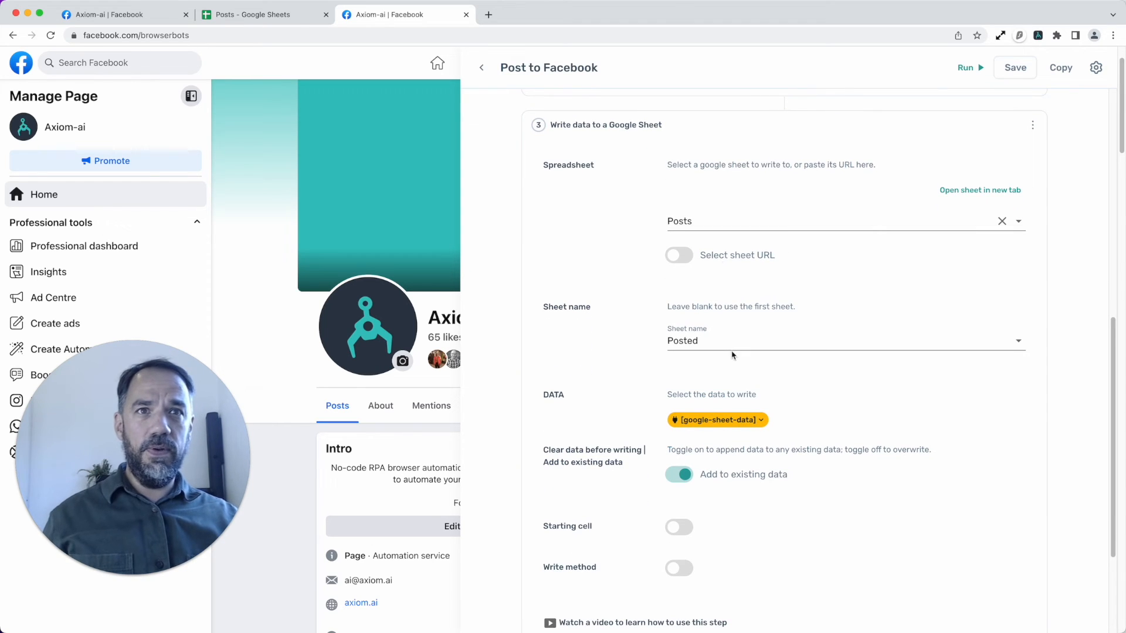
pyautogui.scroll(-3)
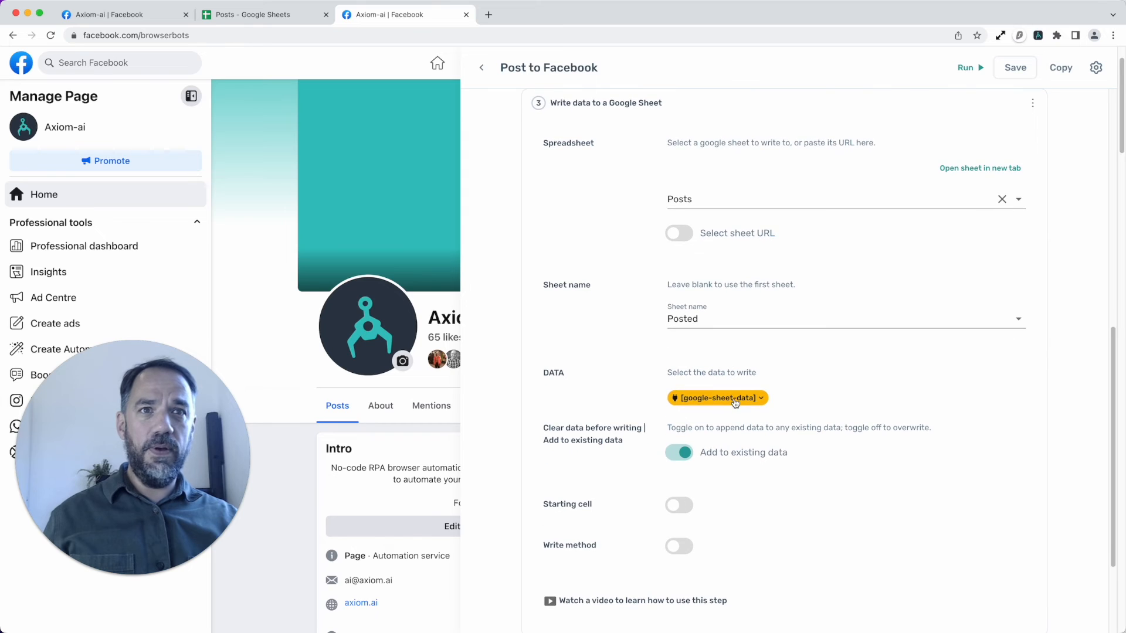
pyautogui.click(717, 398)
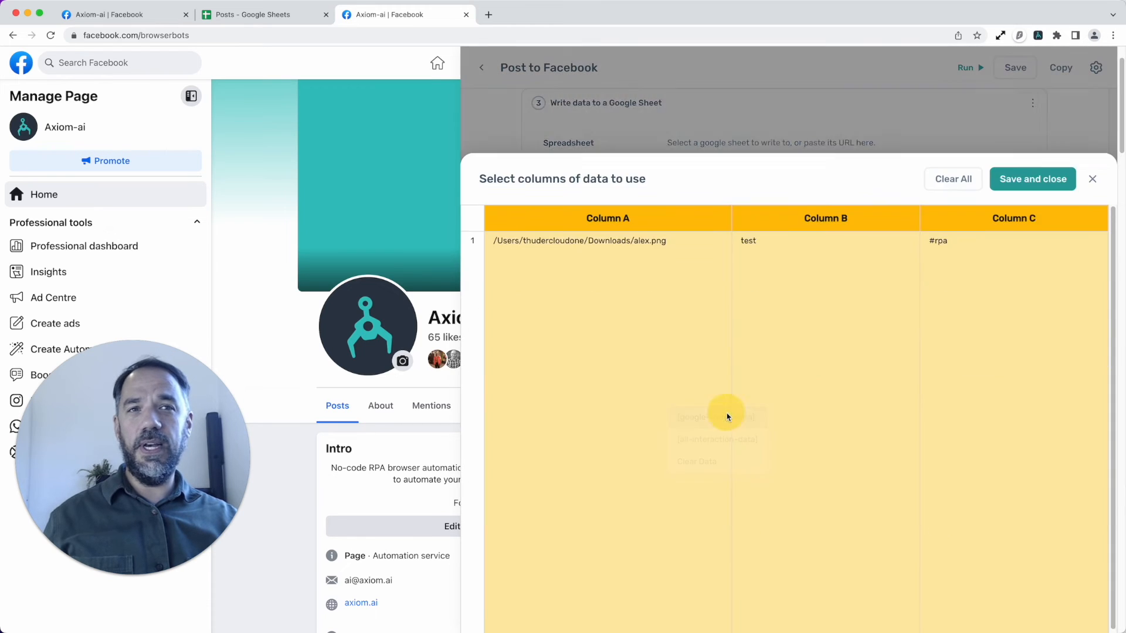
pyautogui.click(1031, 178)
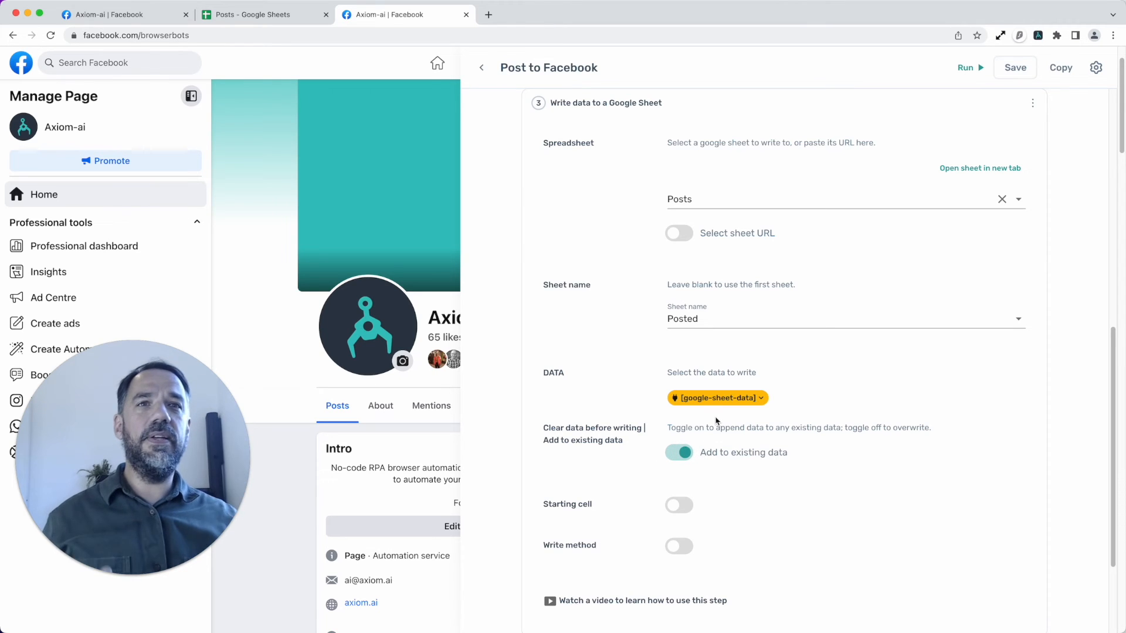
# Step: Keep Add to existing data enabled so rows are appended, then collapse the step
pyautogui.click(678, 453)
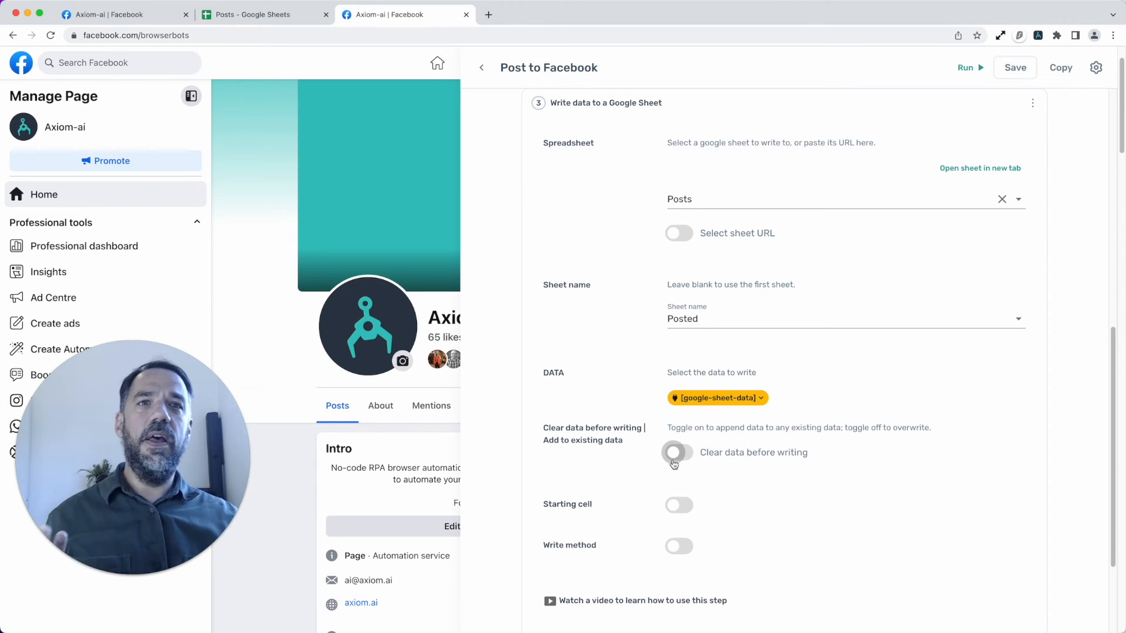
pyautogui.click(676, 452)
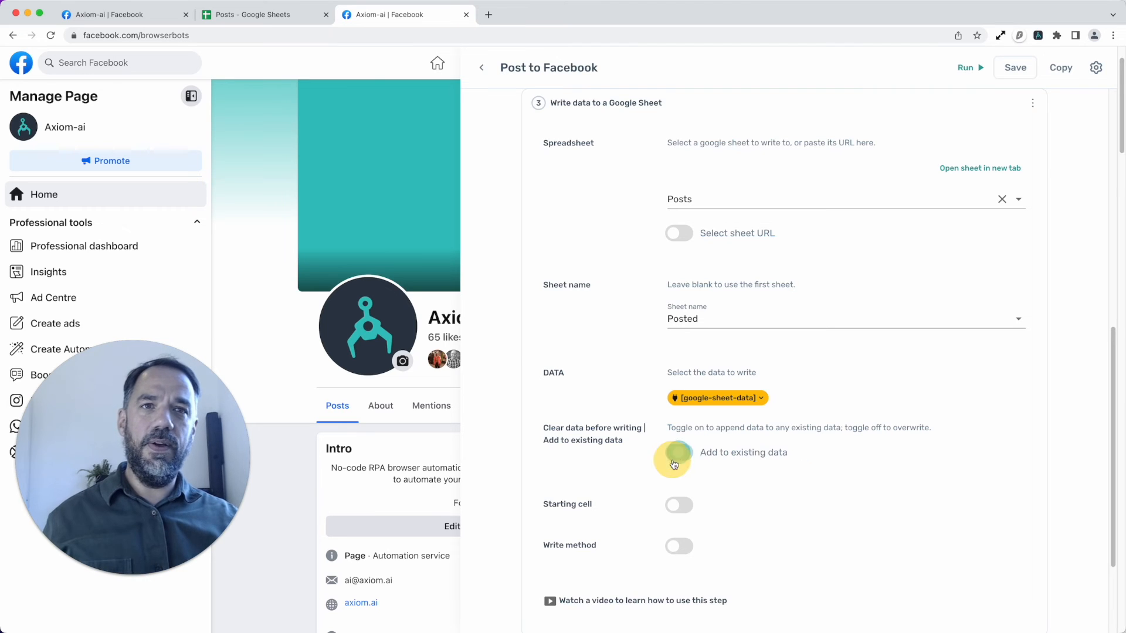
pyautogui.click(673, 460)
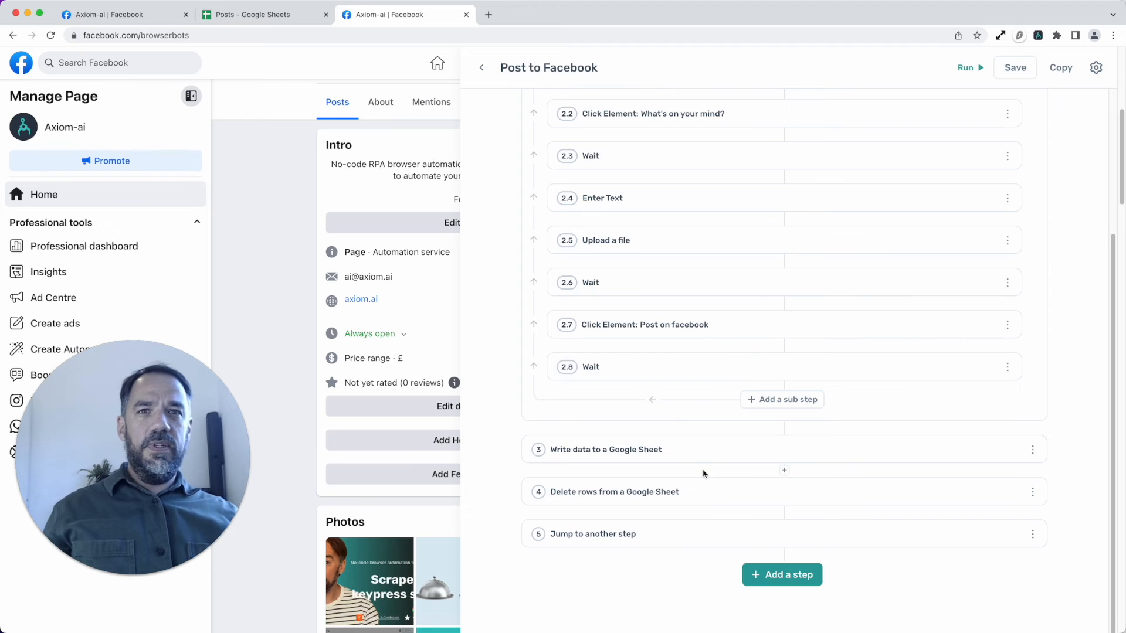
# Step: Expand the delete-rows step removing row 1 of the Posts 'Post' tab
pyautogui.click(613, 491)
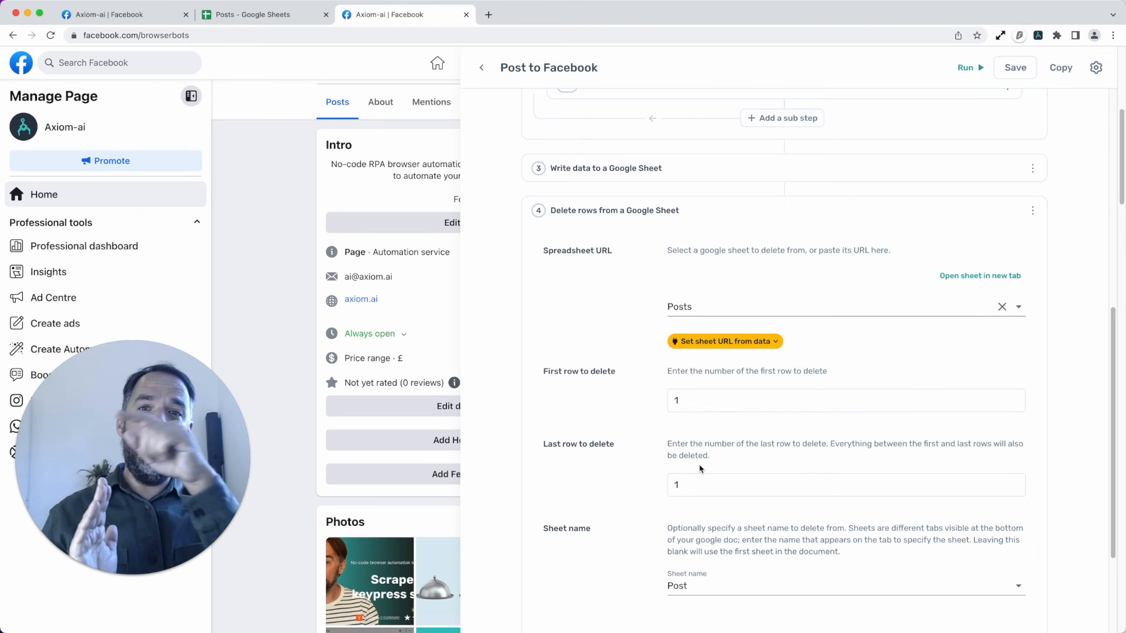
pyautogui.scroll(-3)
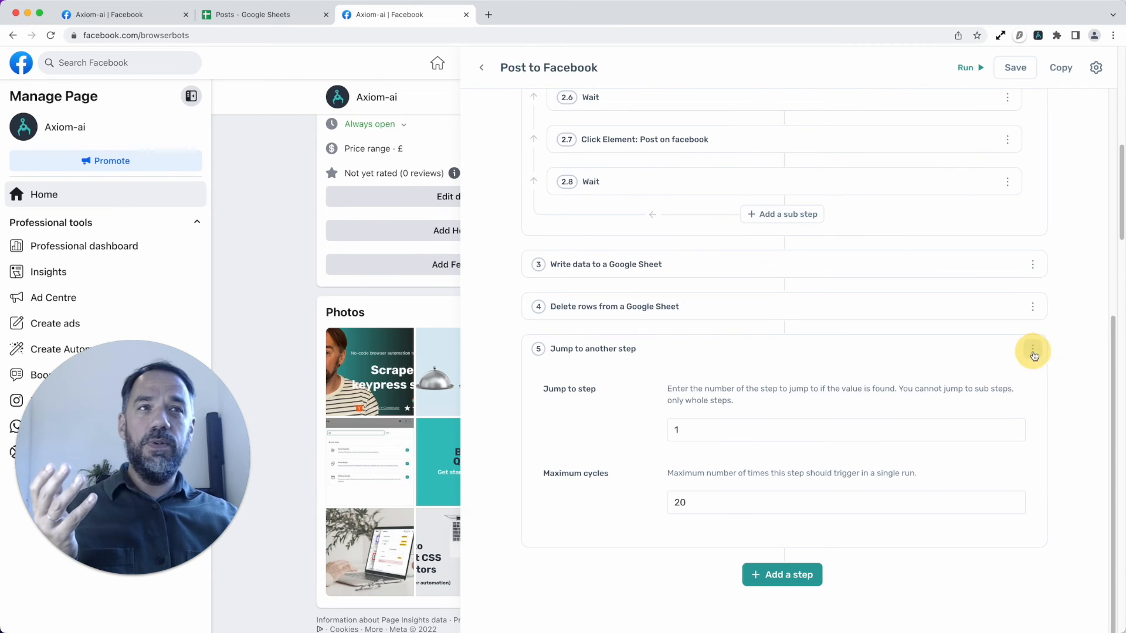
# Step: Disable step 5 'Jump to another step' so the bot no longer loops back to step 1
pyautogui.click(1032, 350)
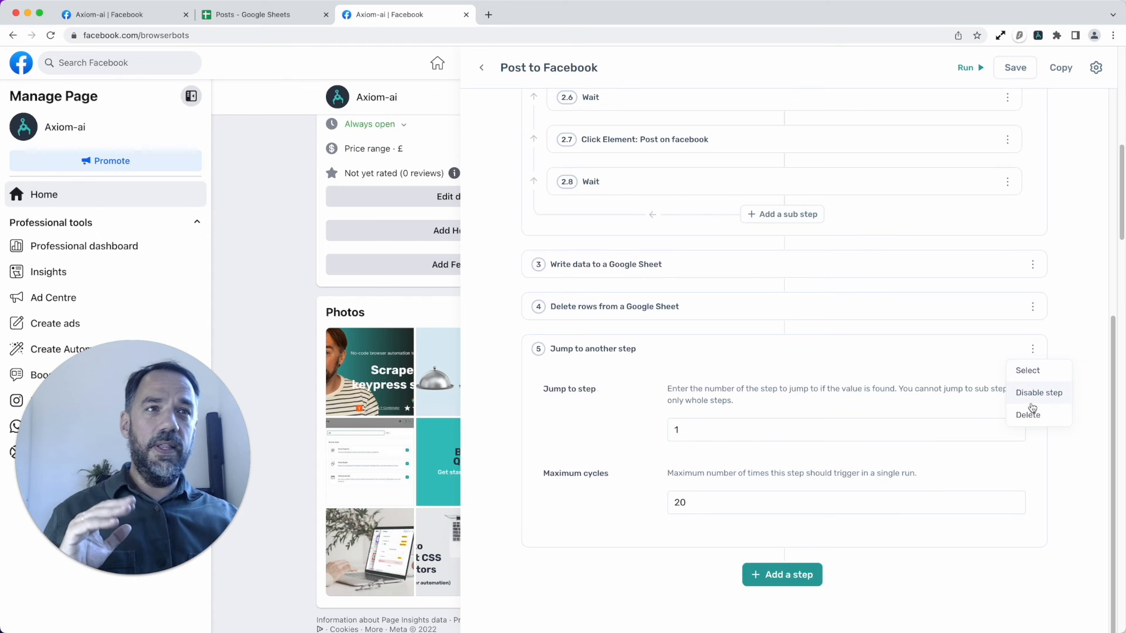
pyautogui.click(1039, 392)
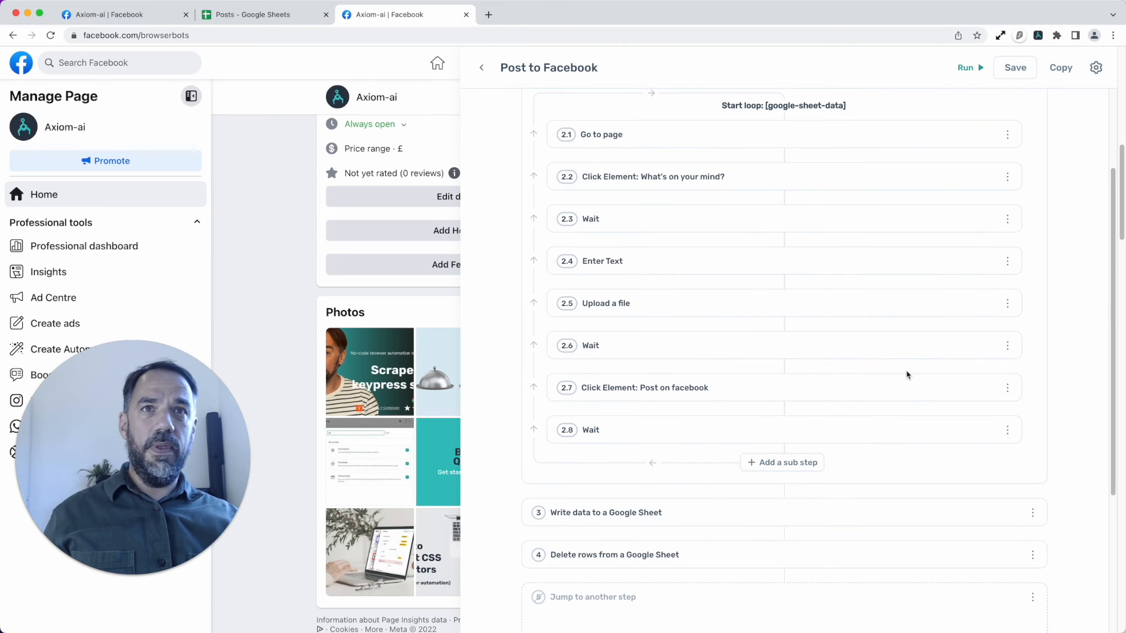
pyautogui.scroll(-3)
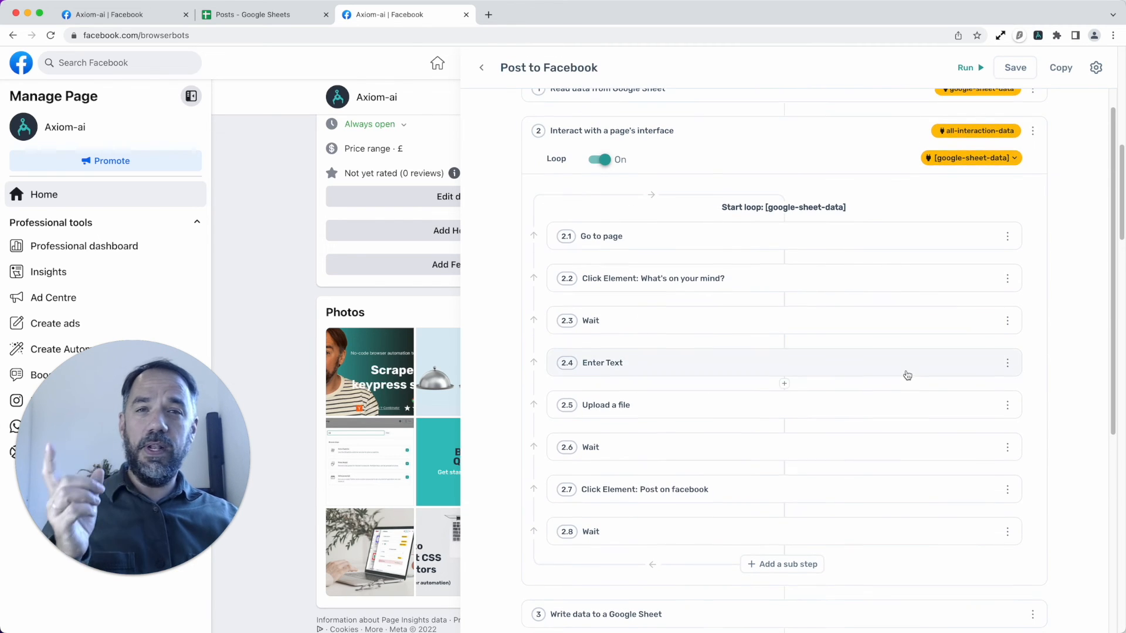
pyautogui.scroll(-3)
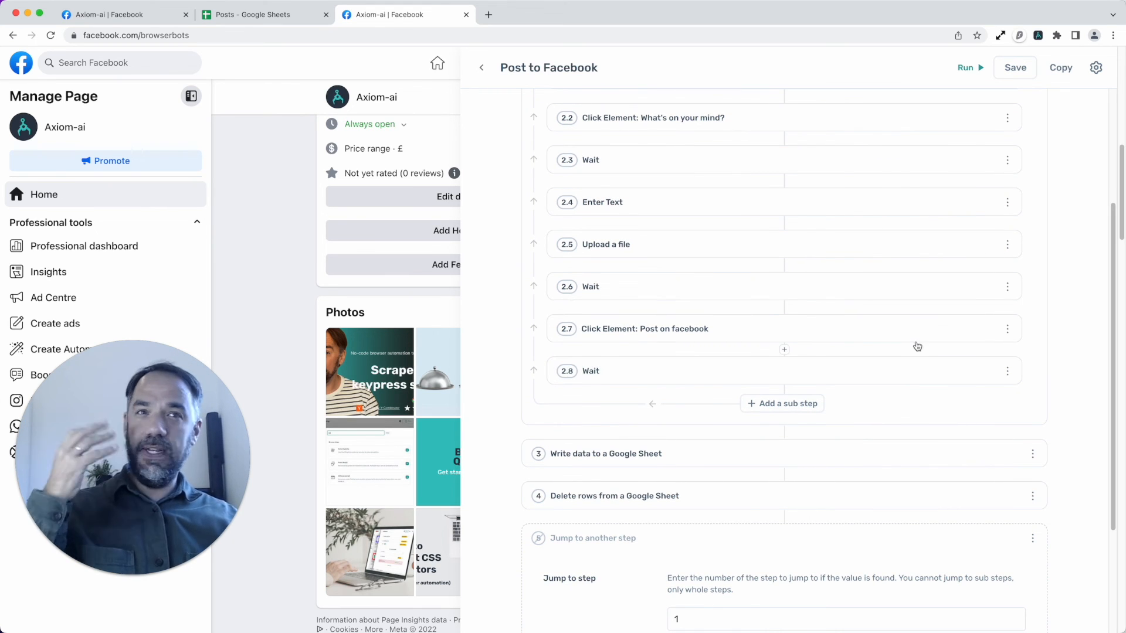
# Step: Expand step 2.7 'Click Element: Post on facebook' and reach its Disable step option
pyautogui.click(644, 329)
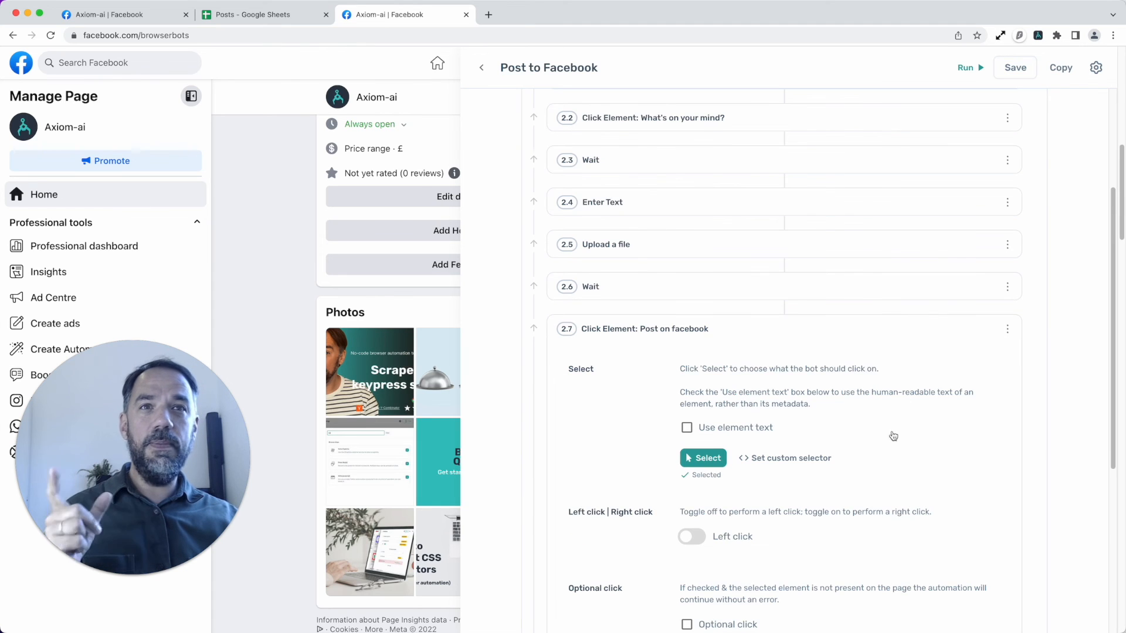
pyautogui.scroll(-3)
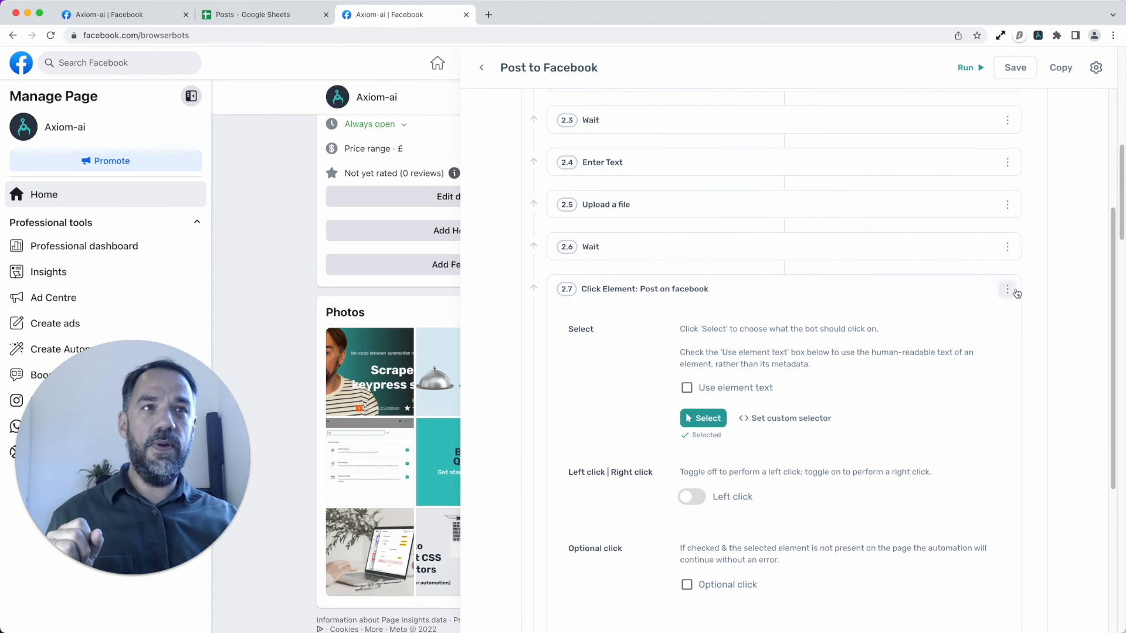
pyautogui.click(1007, 288)
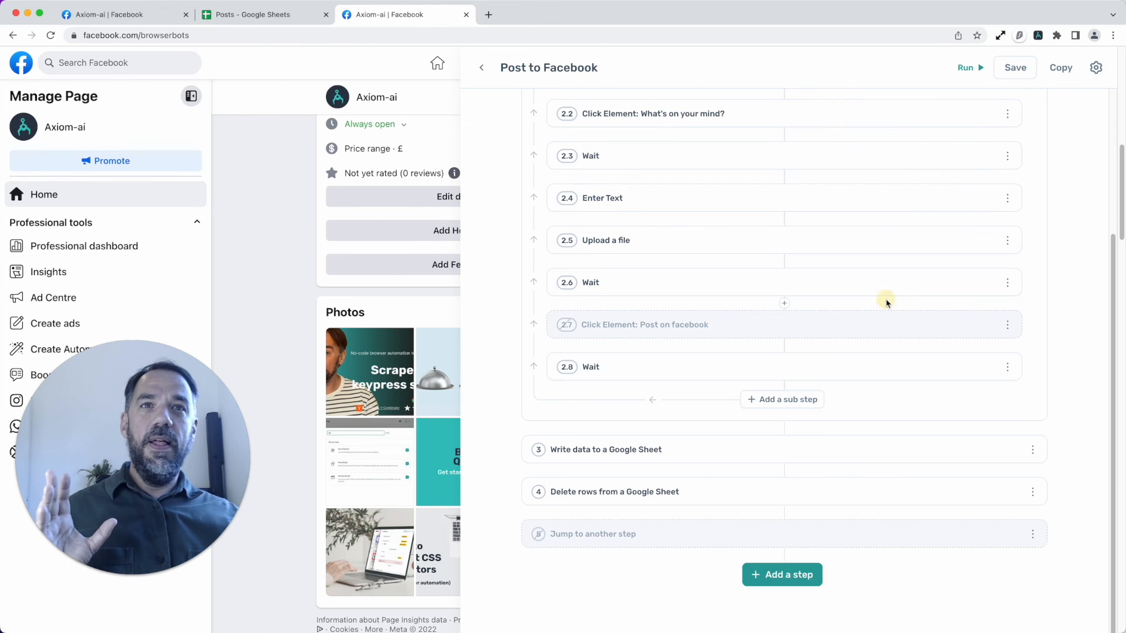
pyautogui.moveTo(881, 317)
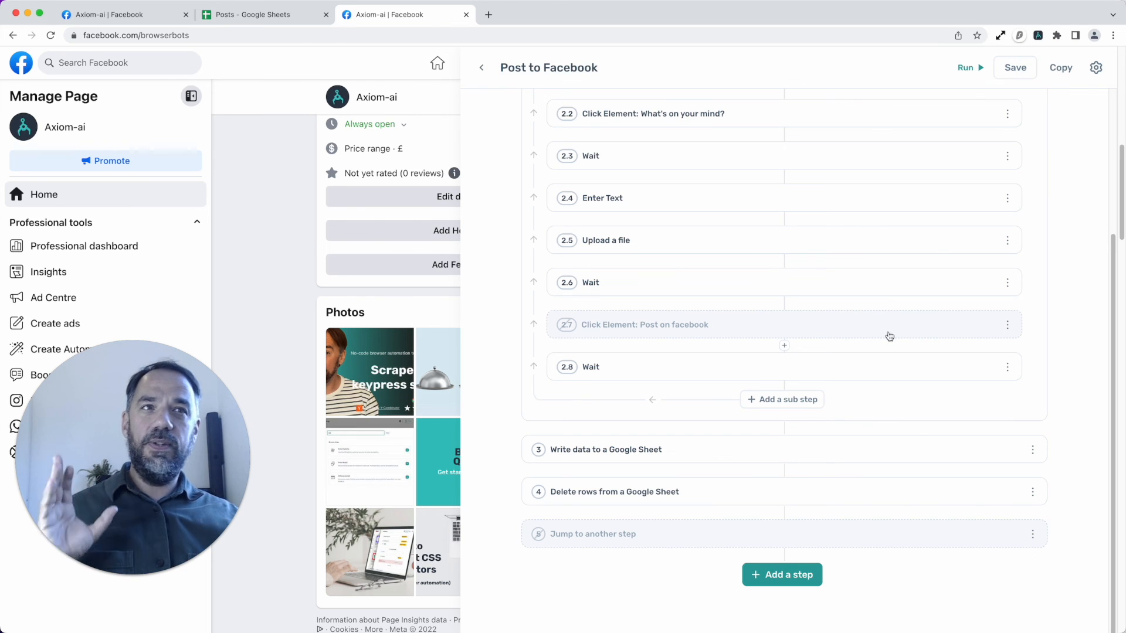
pyautogui.moveTo(821, 332)
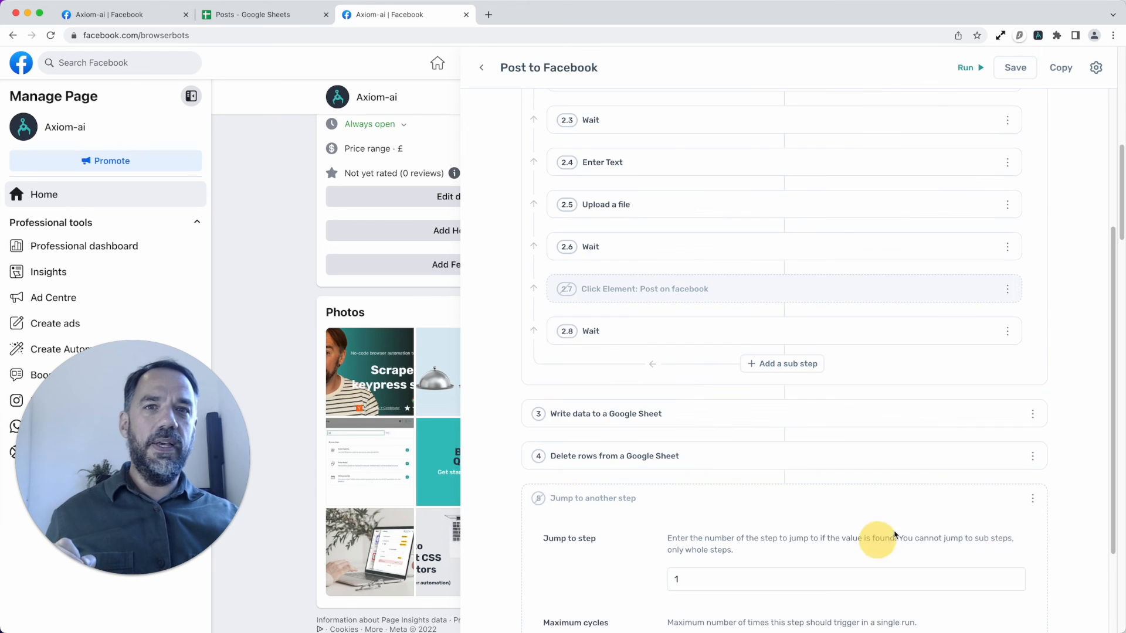
pyautogui.scroll(-3)
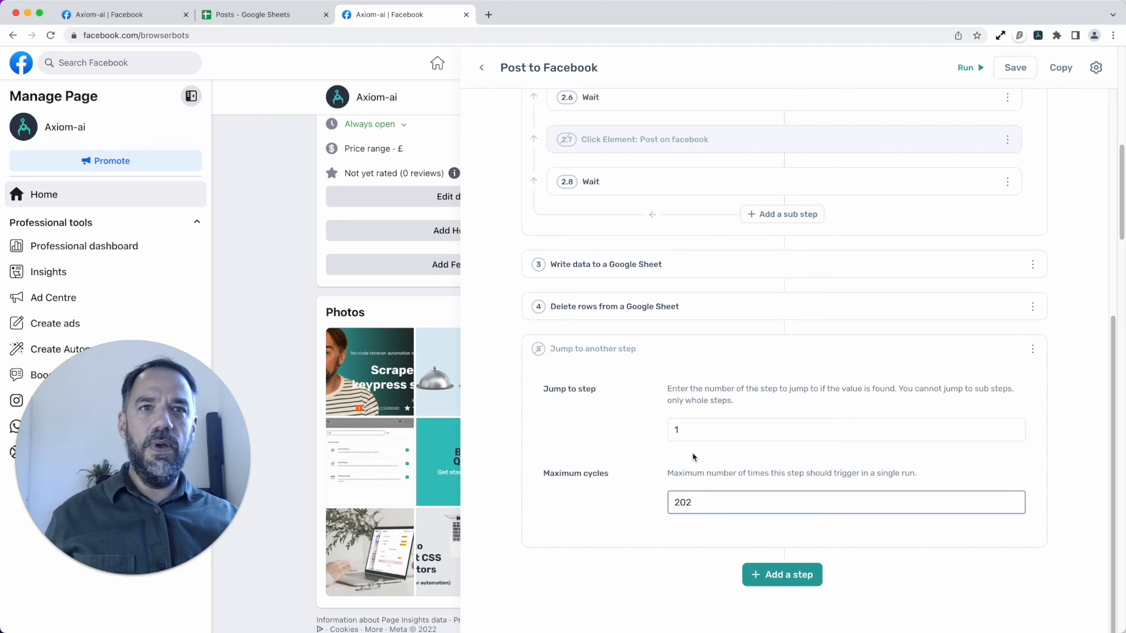
pyautogui.write('1')
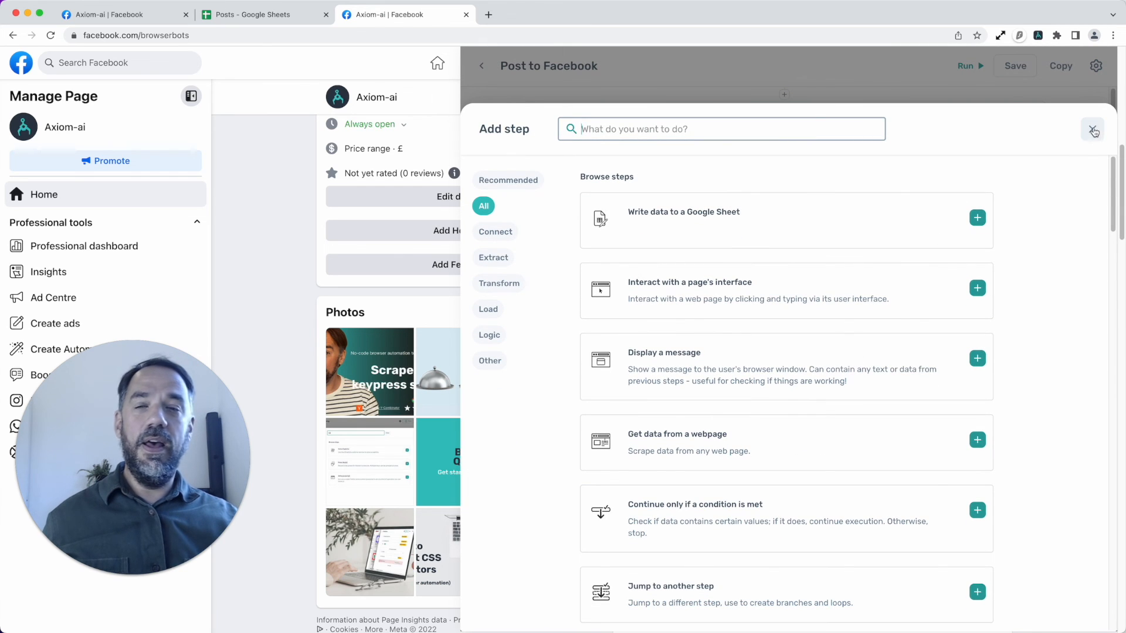
pyautogui.click(1092, 130)
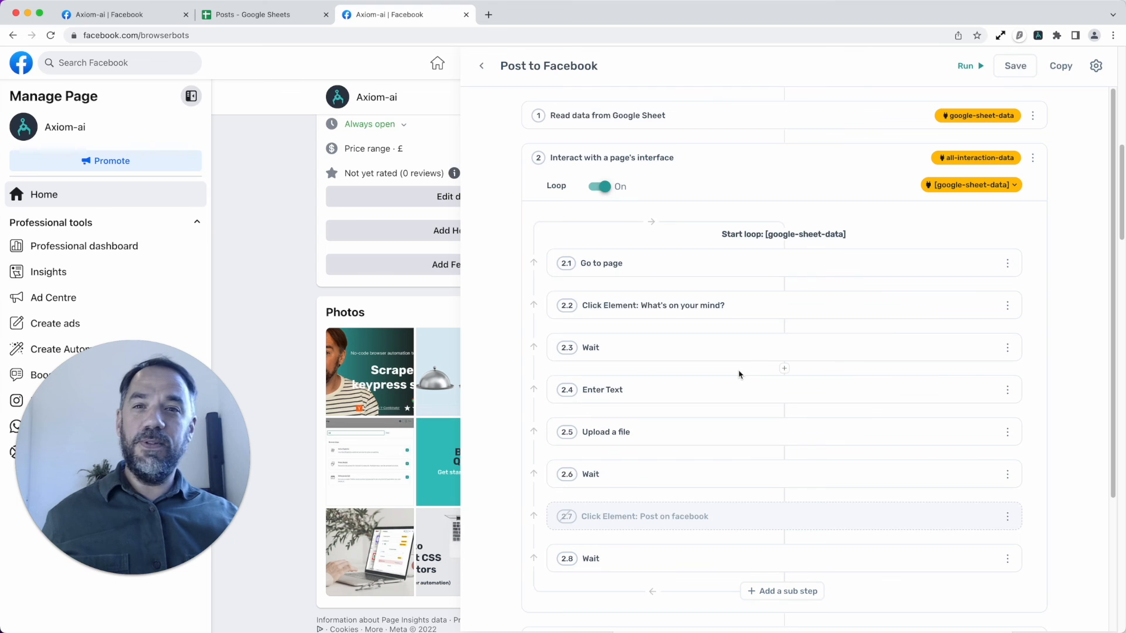